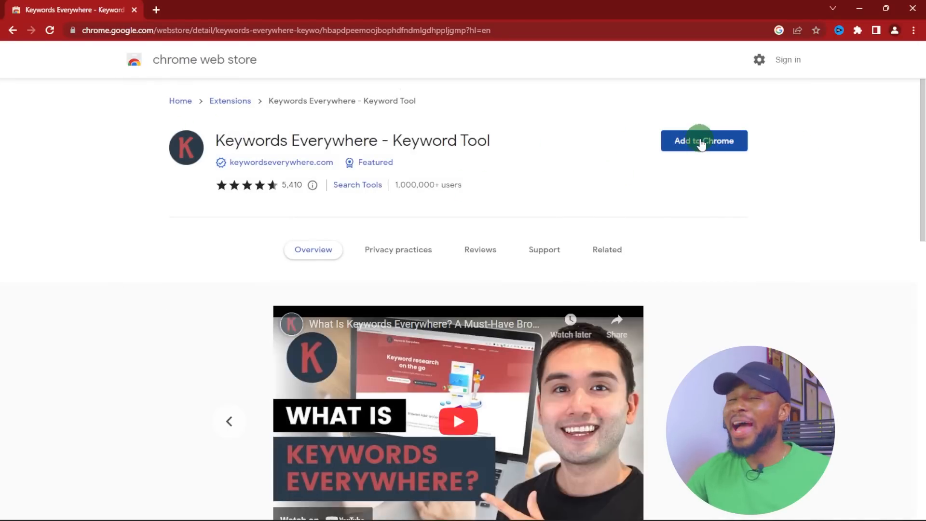
# - Add the Keywords Everywhere - Keyword Tool extension to Chrome from its store page and confirm
pyautogui.click(703, 141)
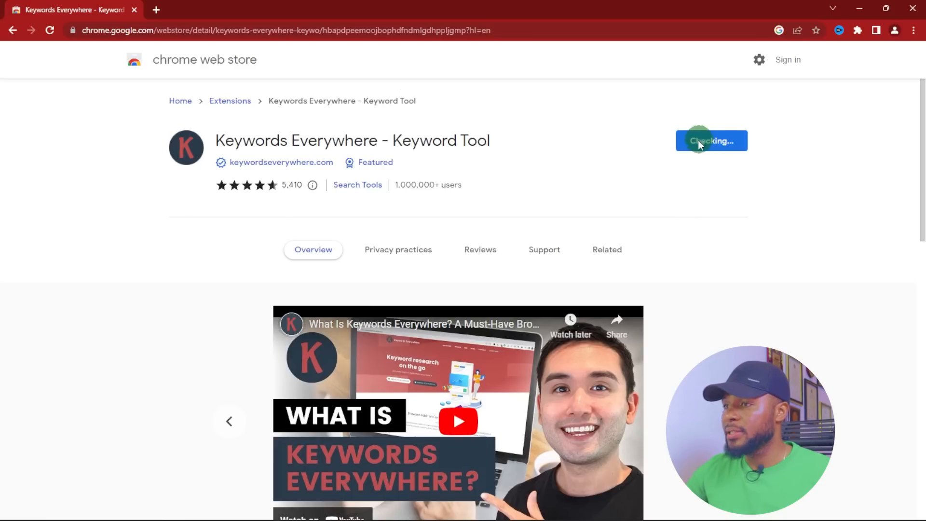
pyautogui.click(711, 141)
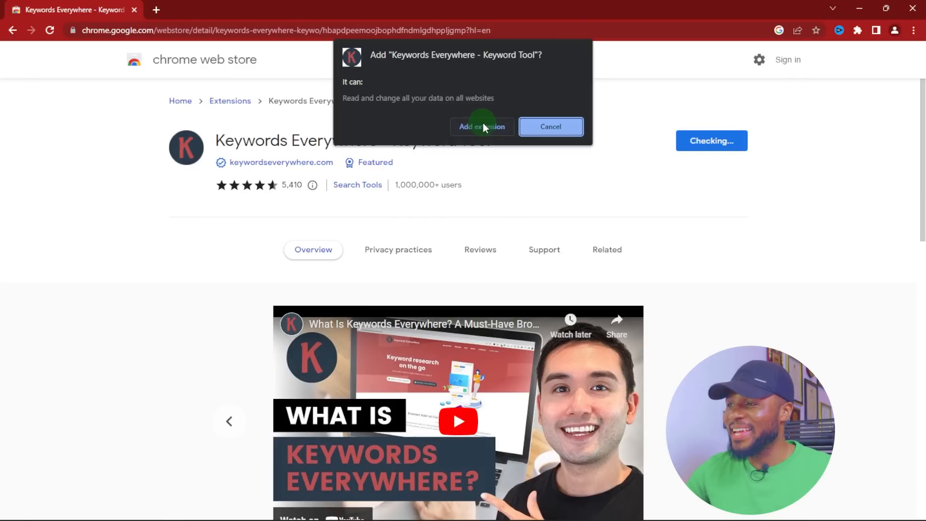
pyautogui.click(482, 126)
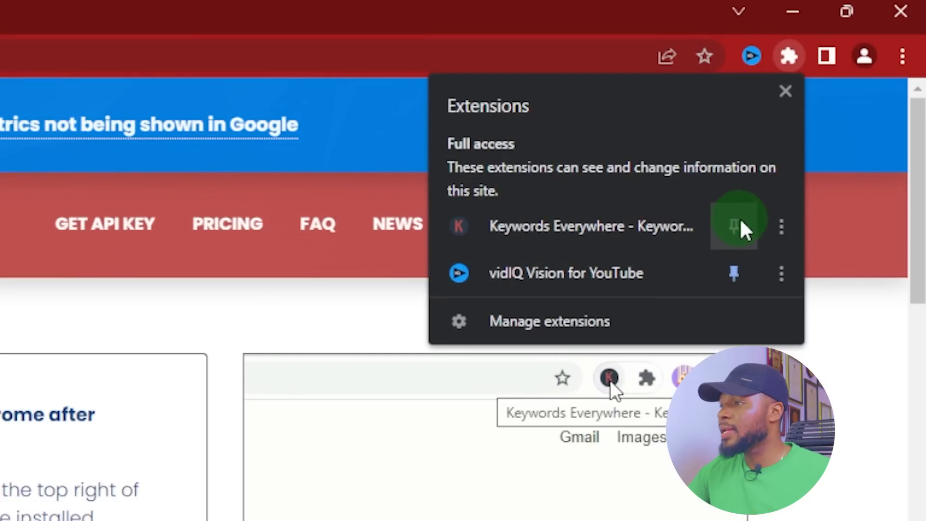
# - Pin Keywords Everywhere to the toolbar and switch the extension on from its panel
pyautogui.click(646, 378)
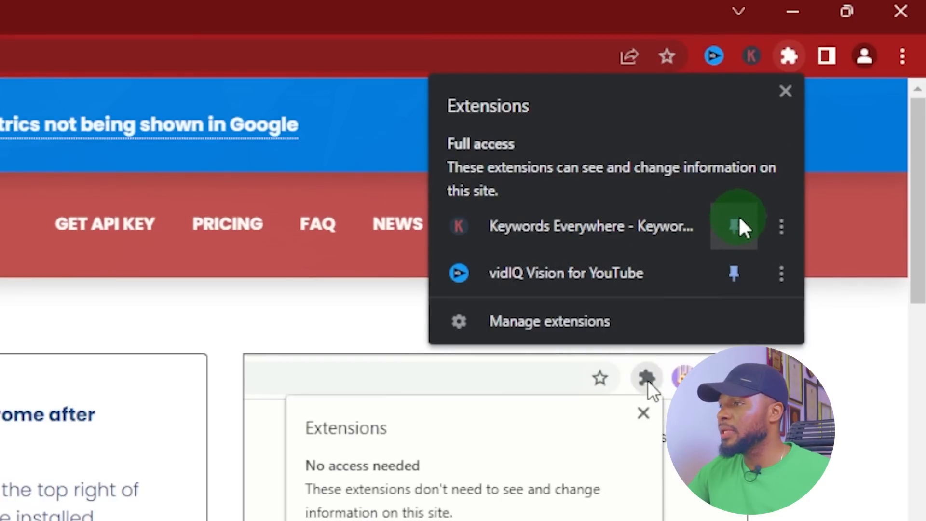
pyautogui.click(751, 56)
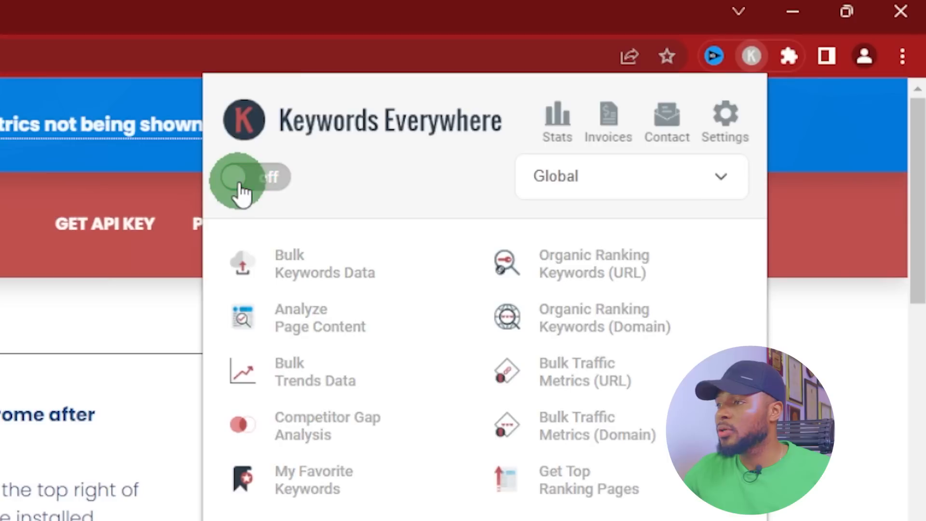
pyautogui.click(255, 177)
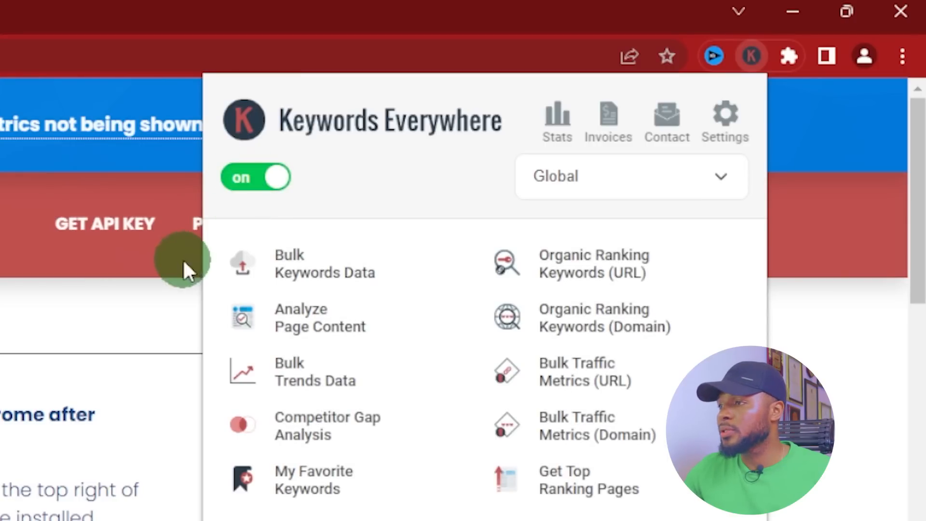
pyautogui.moveTo(381, 204)
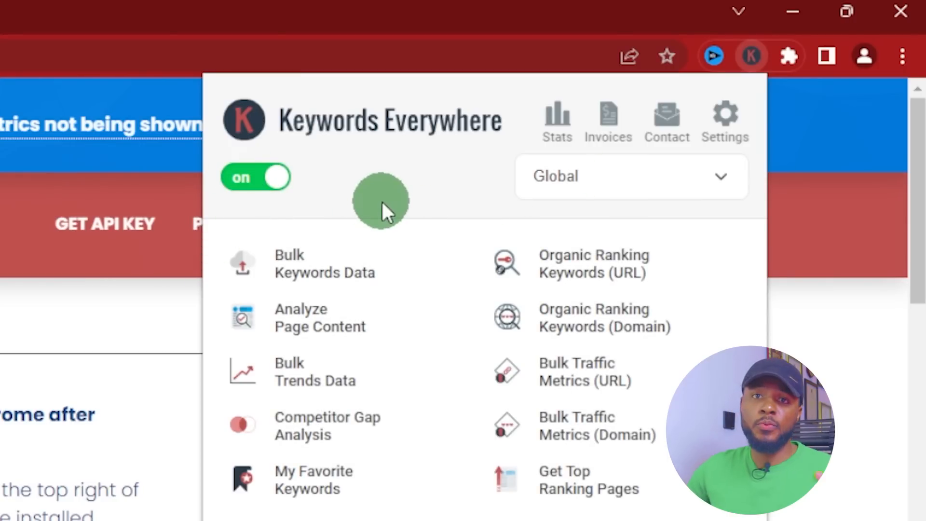
pyautogui.moveTo(591, 178)
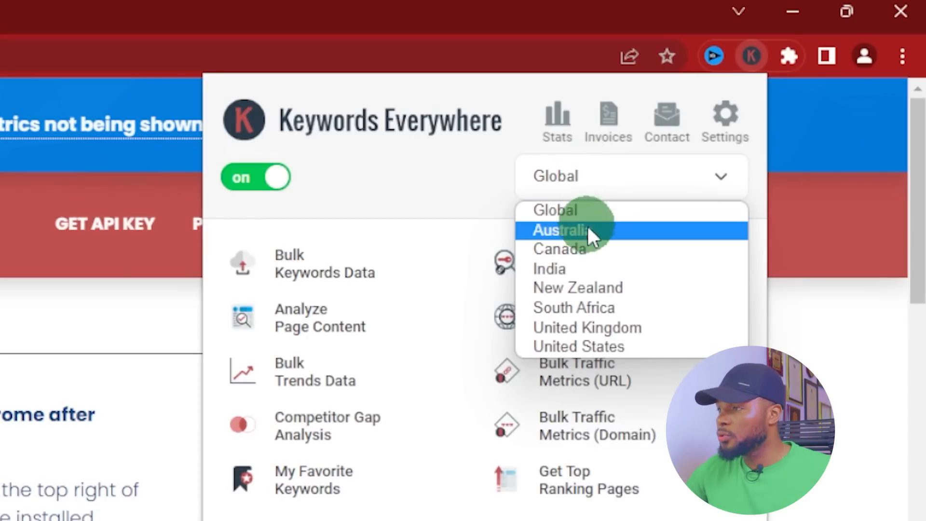
pyautogui.moveTo(593, 288)
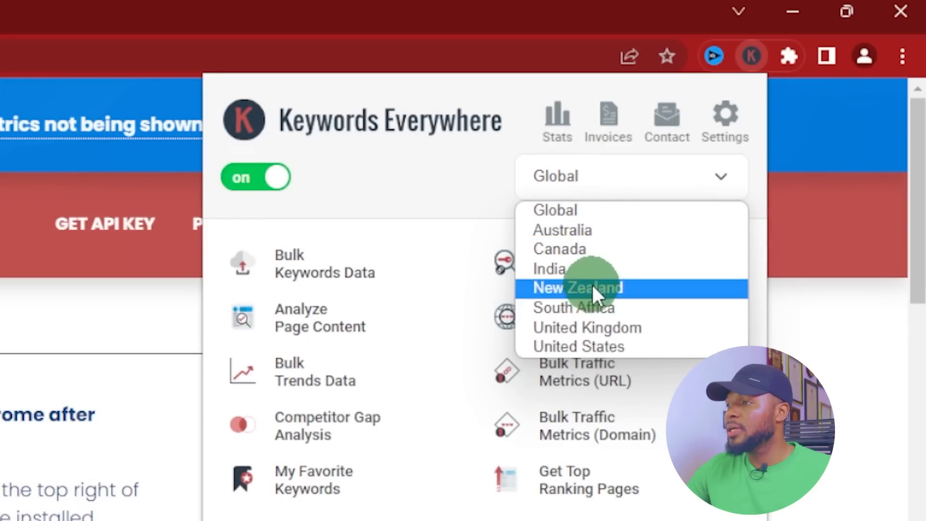
pyautogui.moveTo(632, 346)
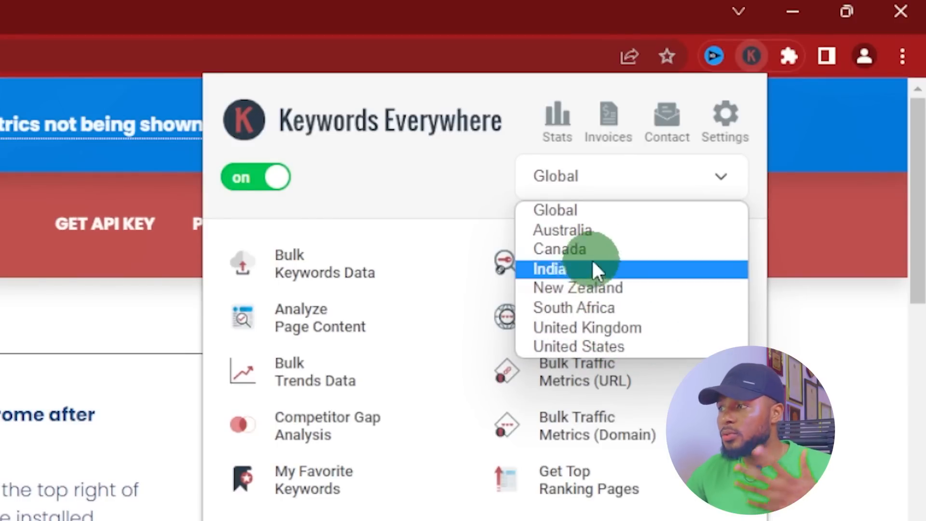
pyautogui.moveTo(614, 289)
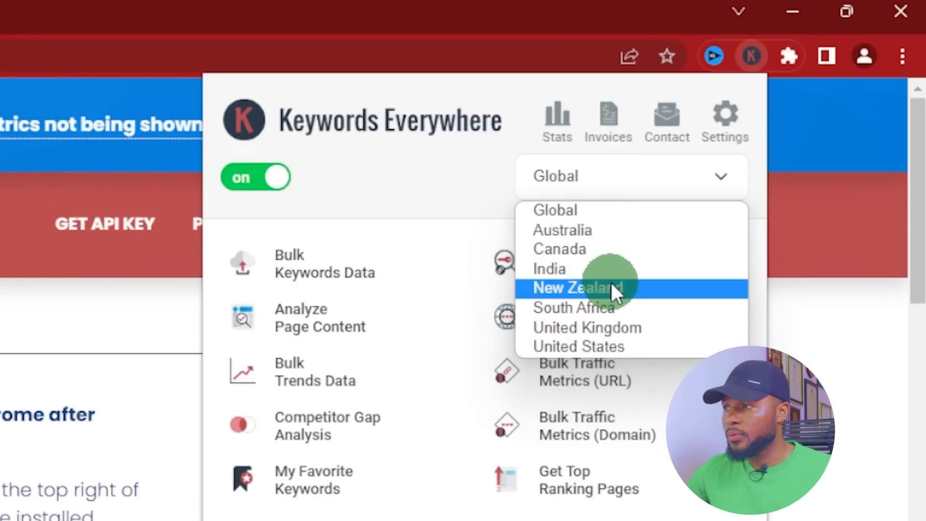
pyautogui.moveTo(617, 249)
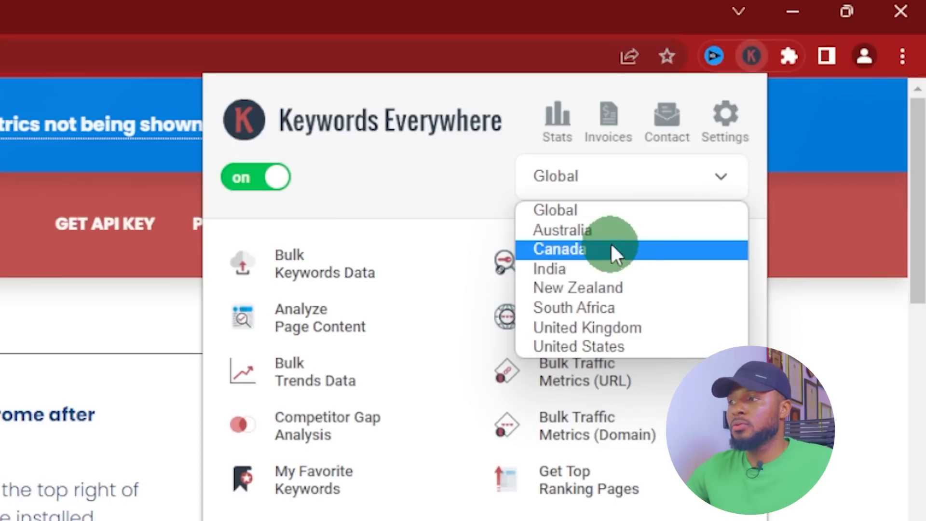
# - Try India as the data country, then set it back to Global
pyautogui.click(549, 268)
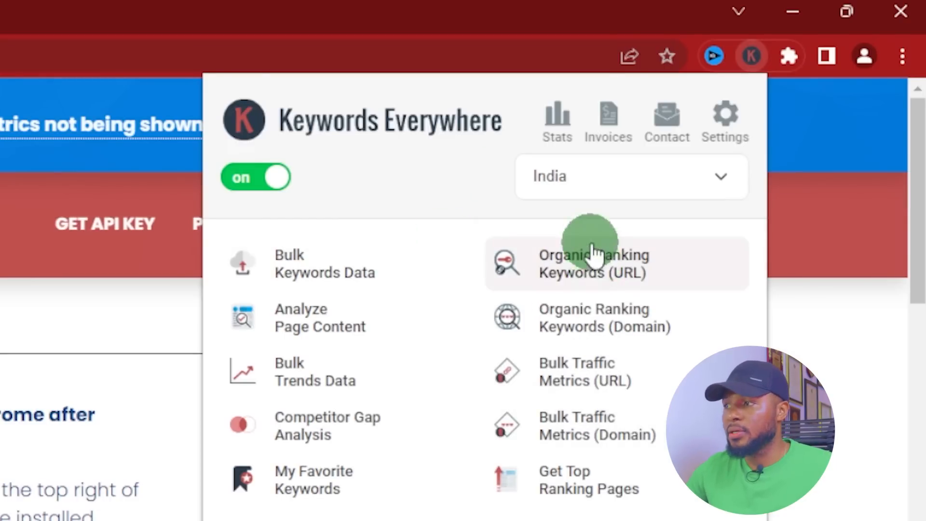
pyautogui.moveTo(401, 133)
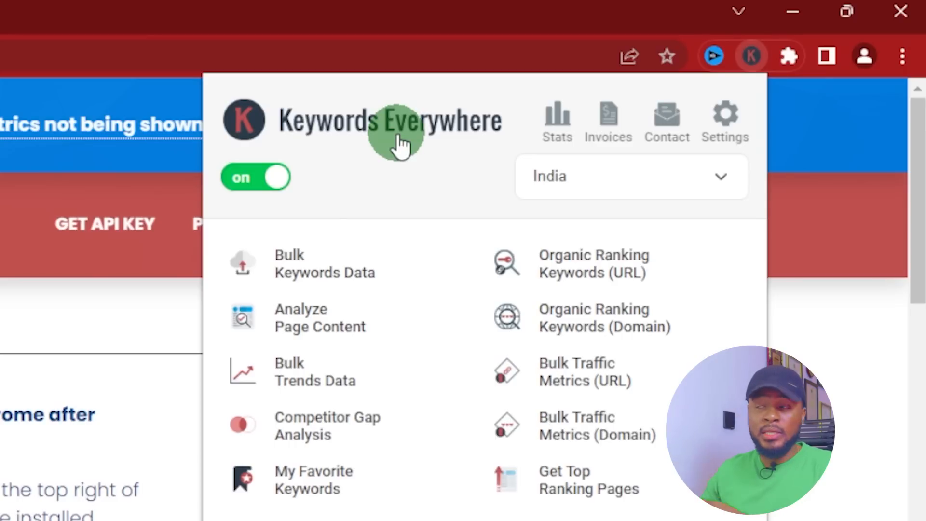
pyautogui.moveTo(596, 55)
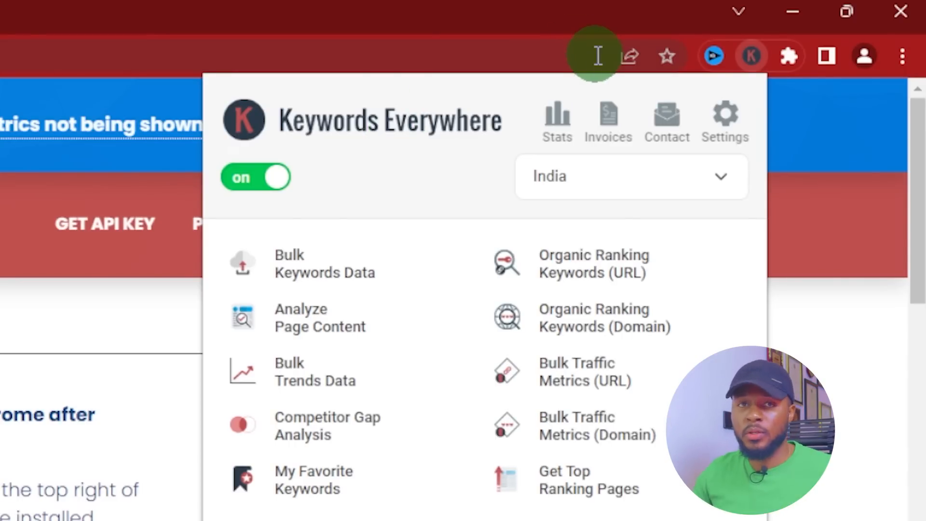
pyautogui.click(630, 176)
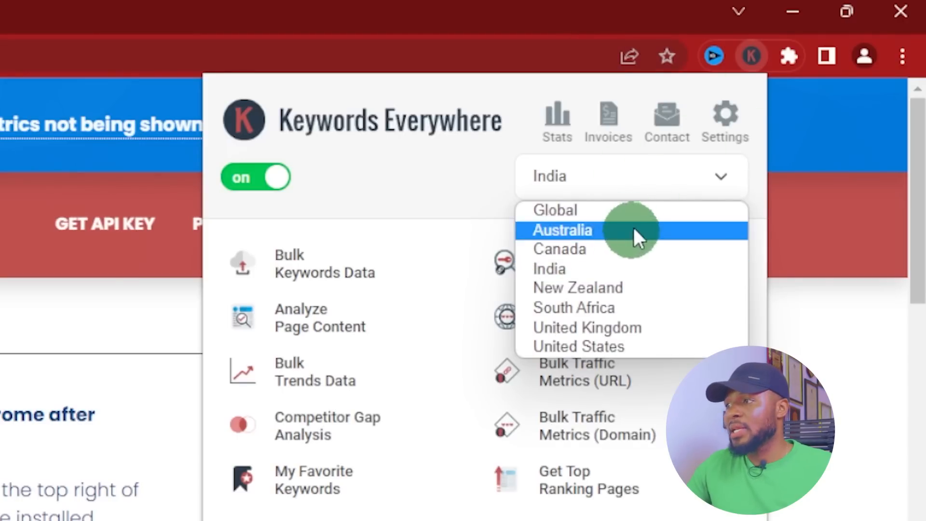
pyautogui.click(554, 210)
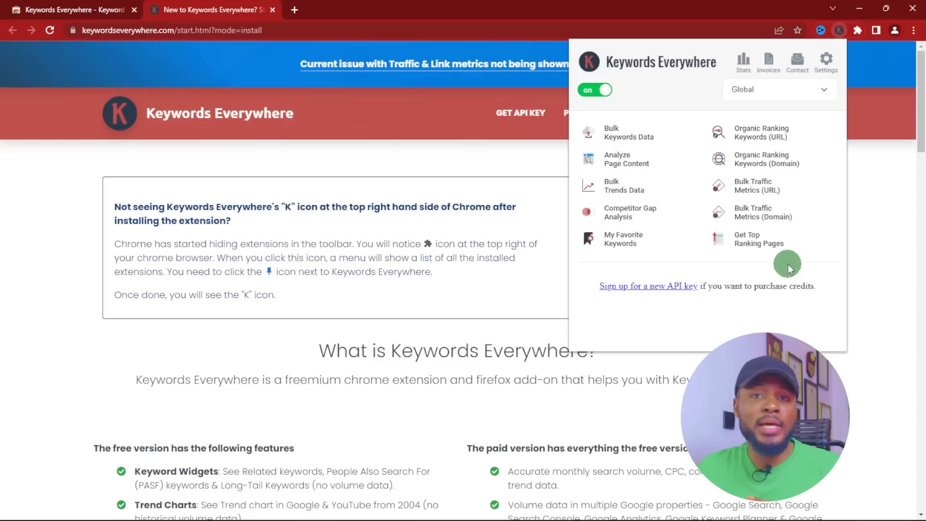
pyautogui.moveTo(843, 229)
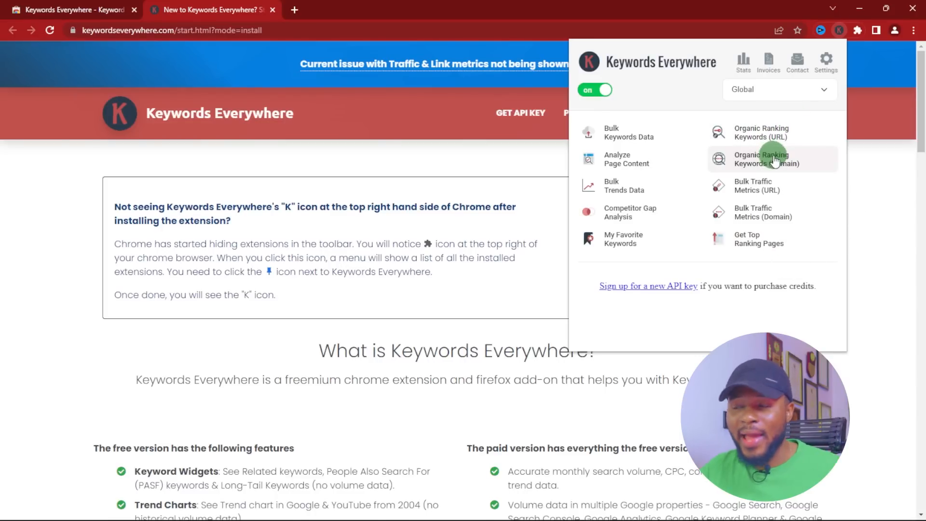
pyautogui.moveTo(852, 81)
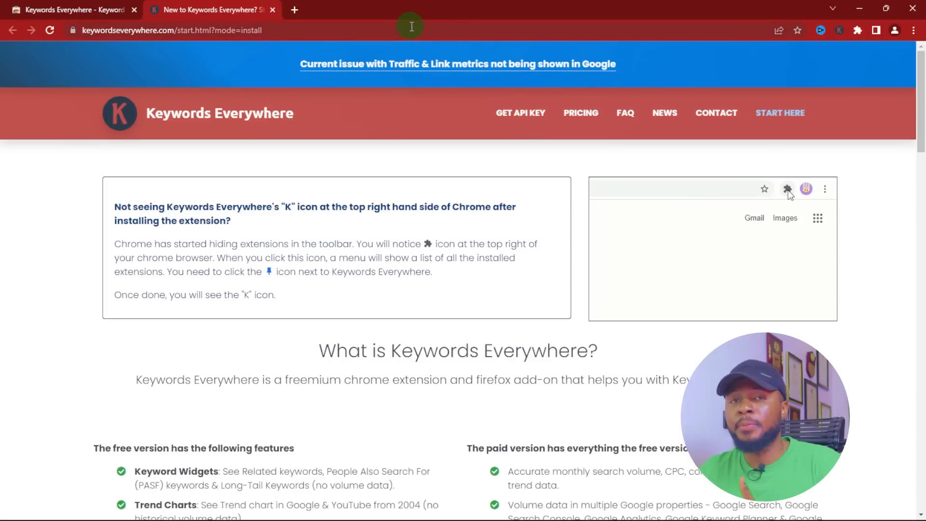
# - Dismiss the Keywords Everywhere popup, returning to its getting-started page
pyautogui.click(787, 188)
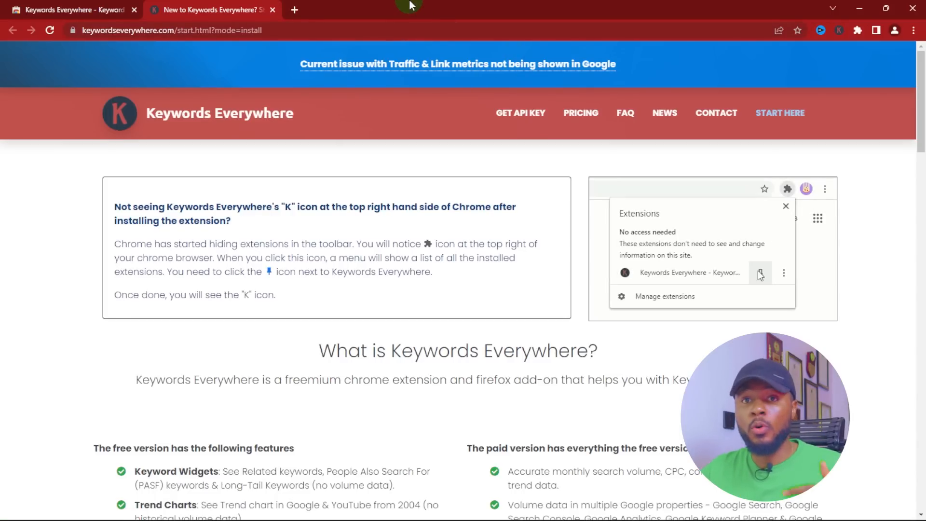
pyautogui.click(761, 273)
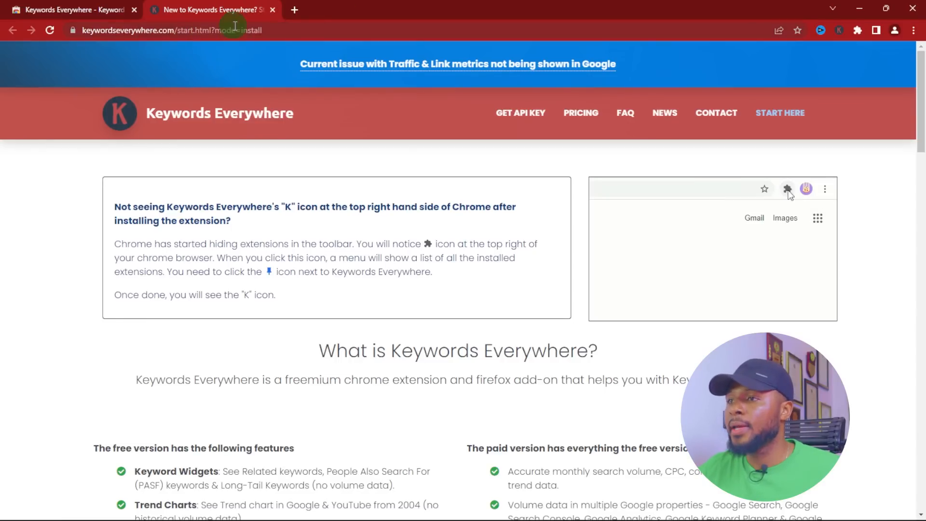
pyautogui.click(787, 188)
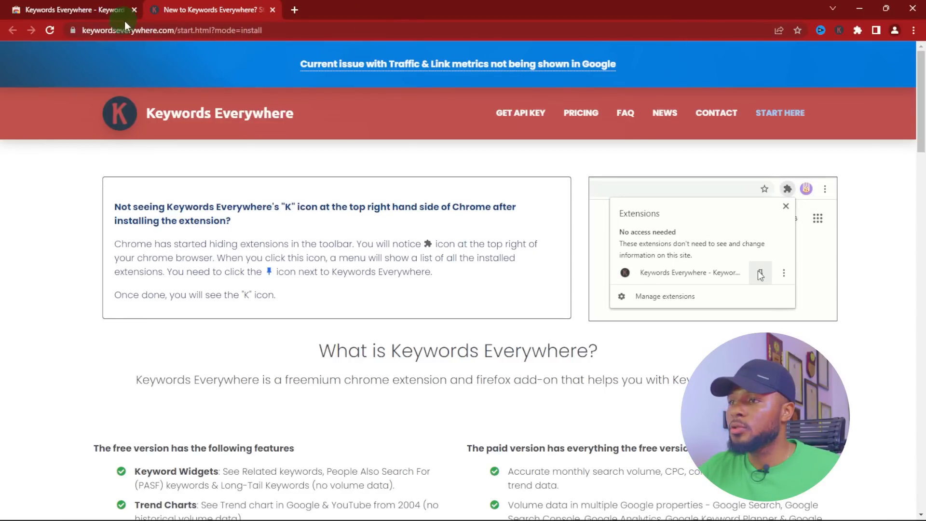
# - Search YouTube for 'figma', then bring up Chrome's three-dot window and tab menu
pyautogui.click(209, 9)
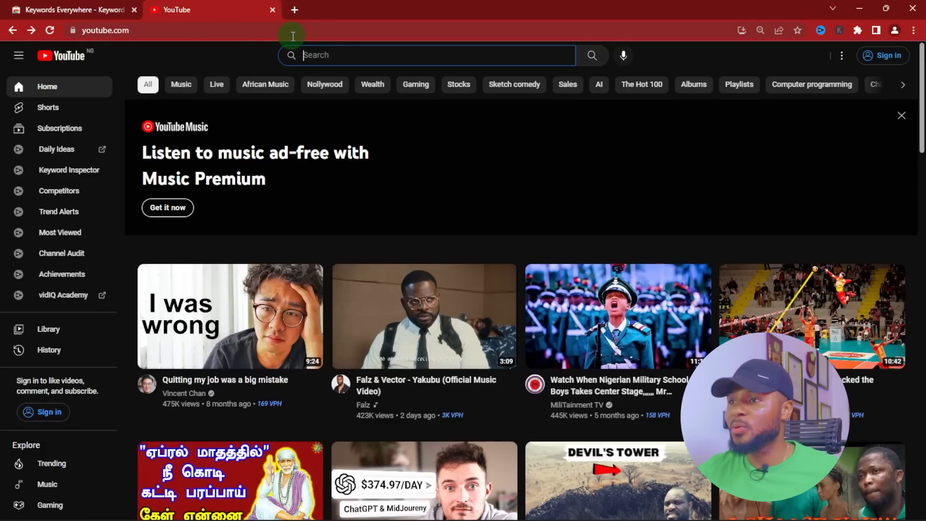
pyautogui.moveTo(323, 49)
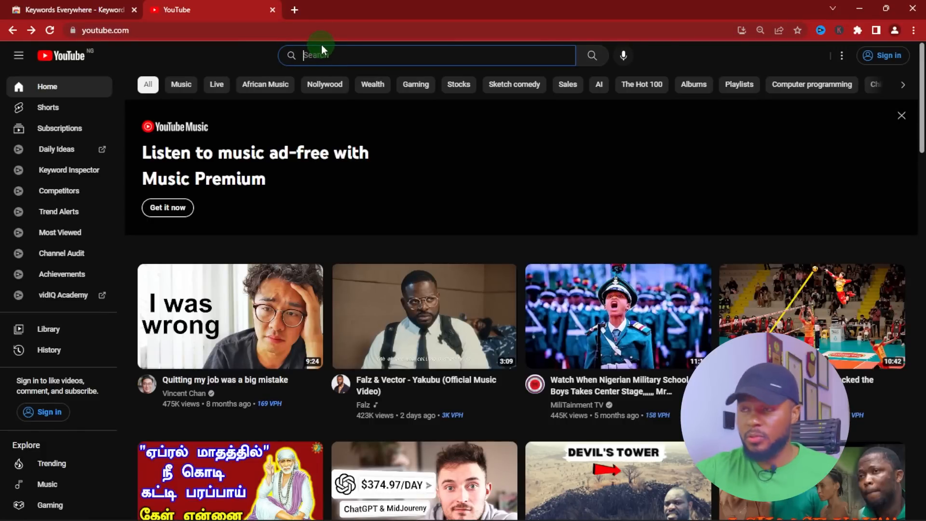
pyautogui.write('figma')
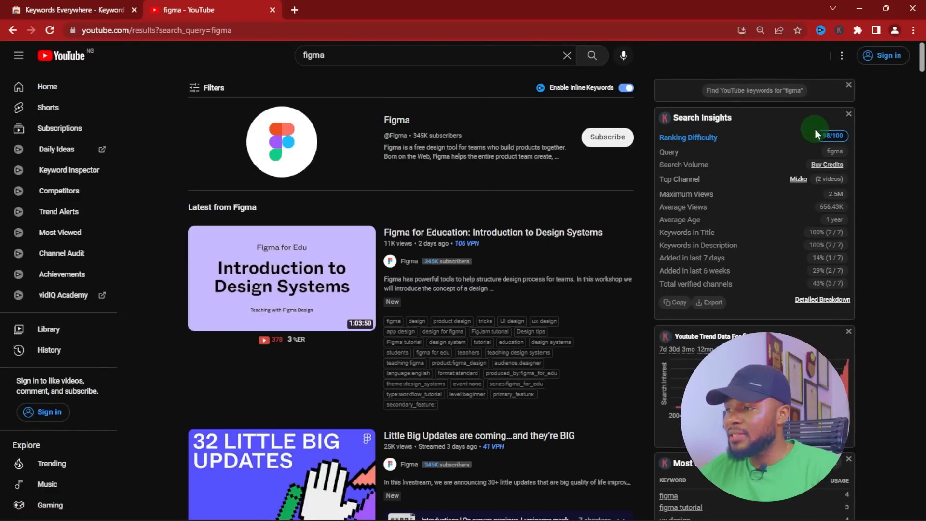
pyautogui.moveTo(898, 233)
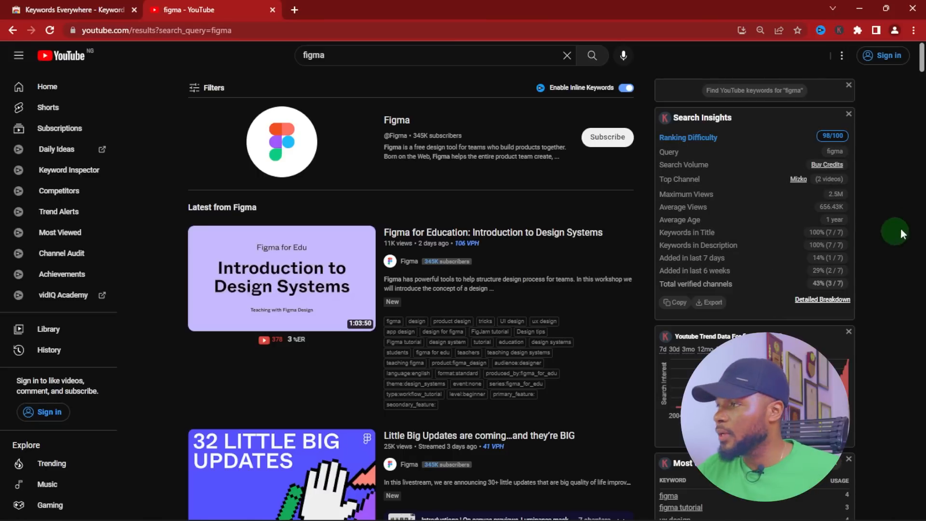
pyautogui.click(913, 30)
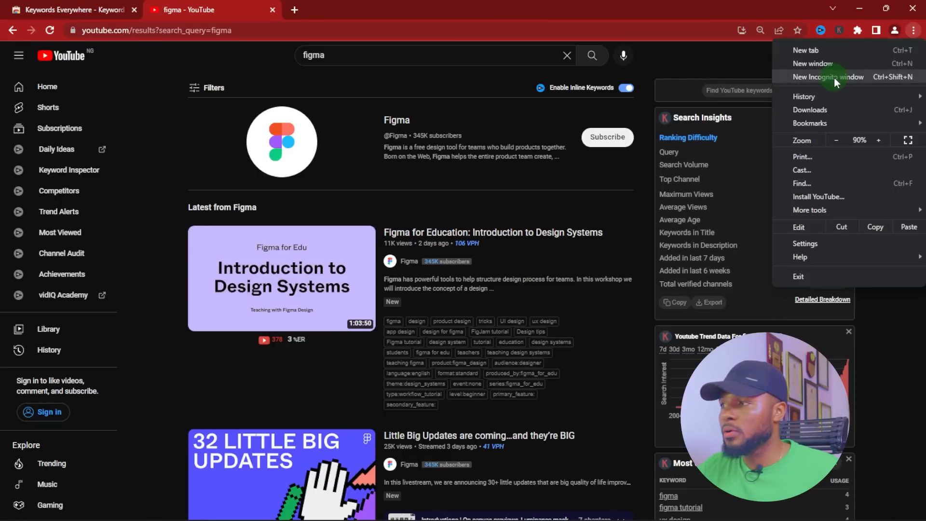
# - View the 'figma' YouTube results in a new incognito window with no keyword overlays
pyautogui.click(827, 77)
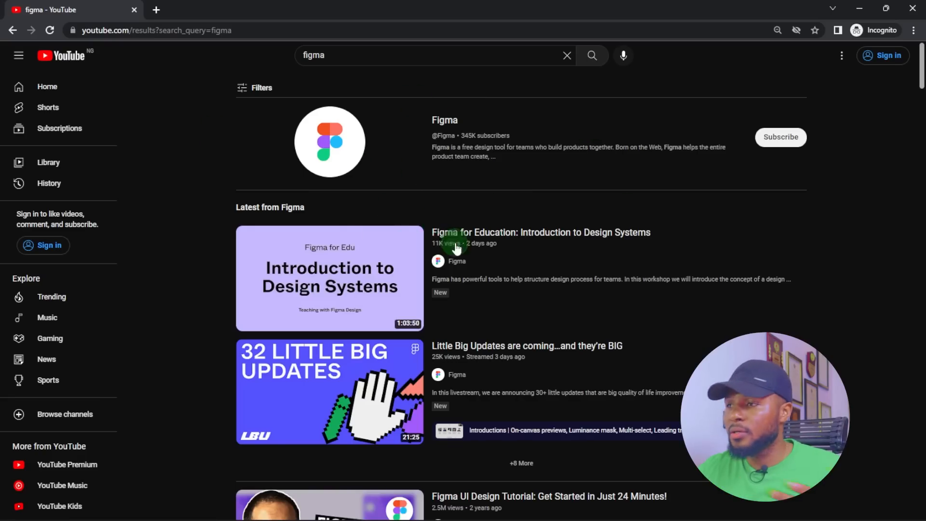
pyautogui.moveTo(751, 266)
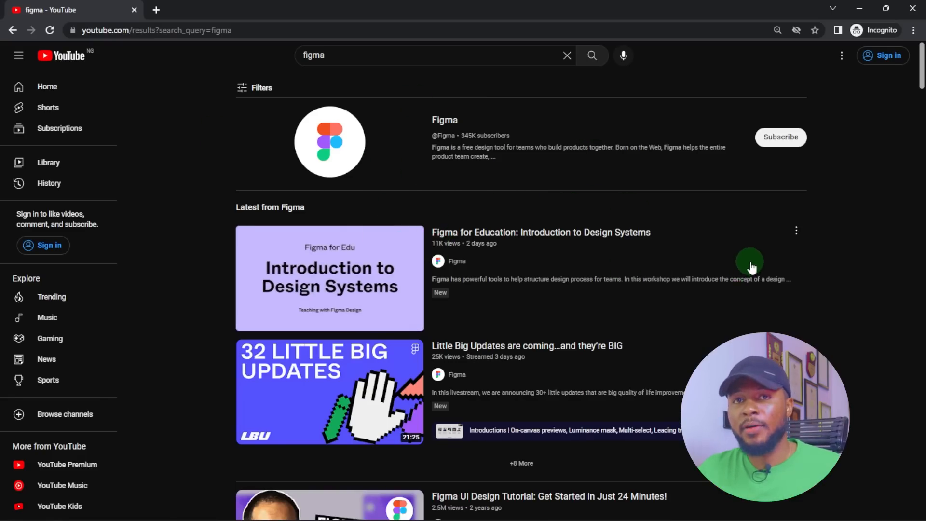
pyautogui.moveTo(885, 300)
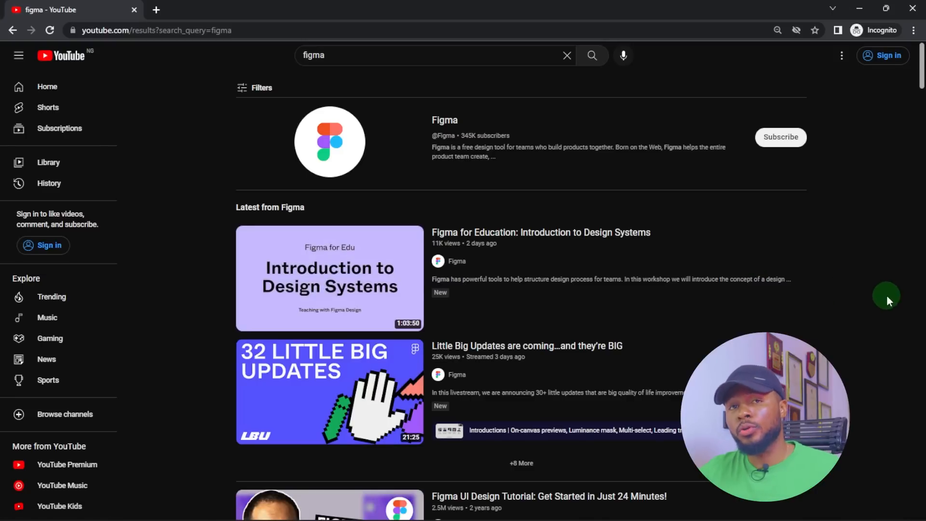
pyautogui.scroll(3)
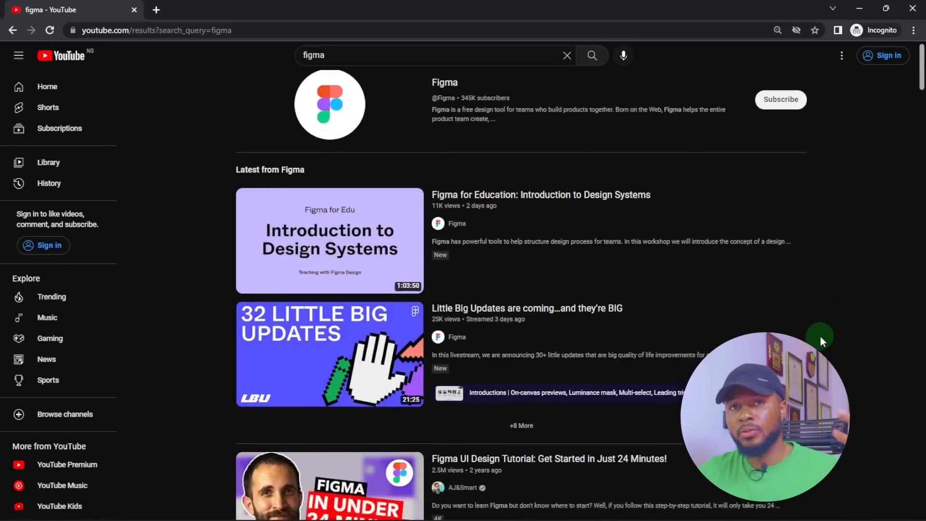
pyautogui.scroll(-3)
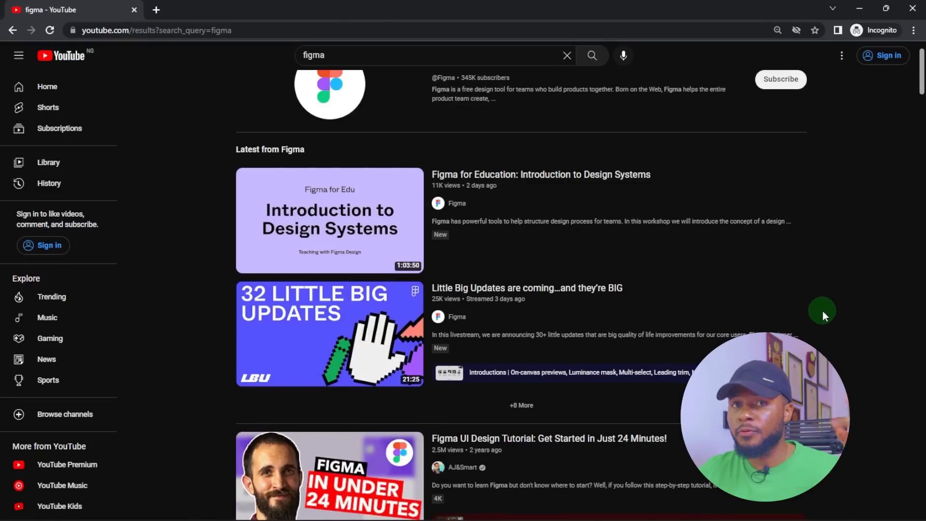
pyautogui.moveTo(820, 317)
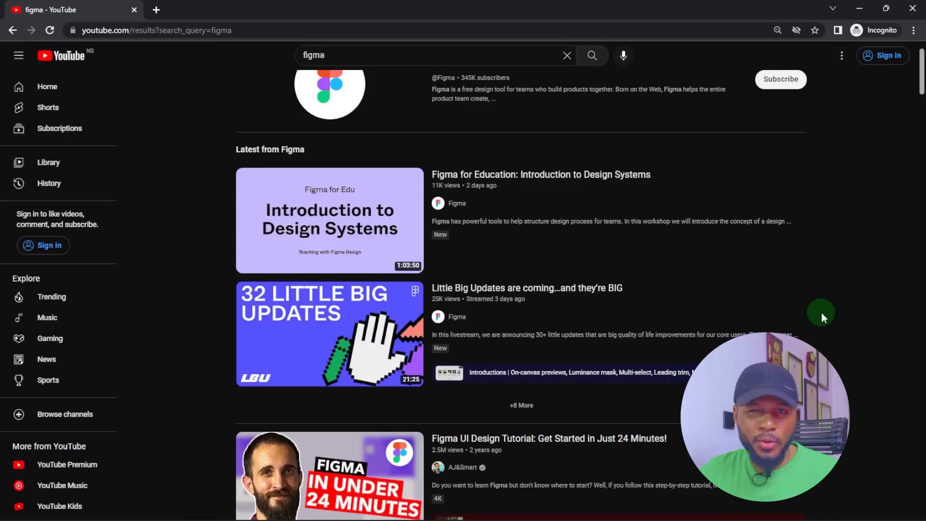
pyautogui.moveTo(818, 316)
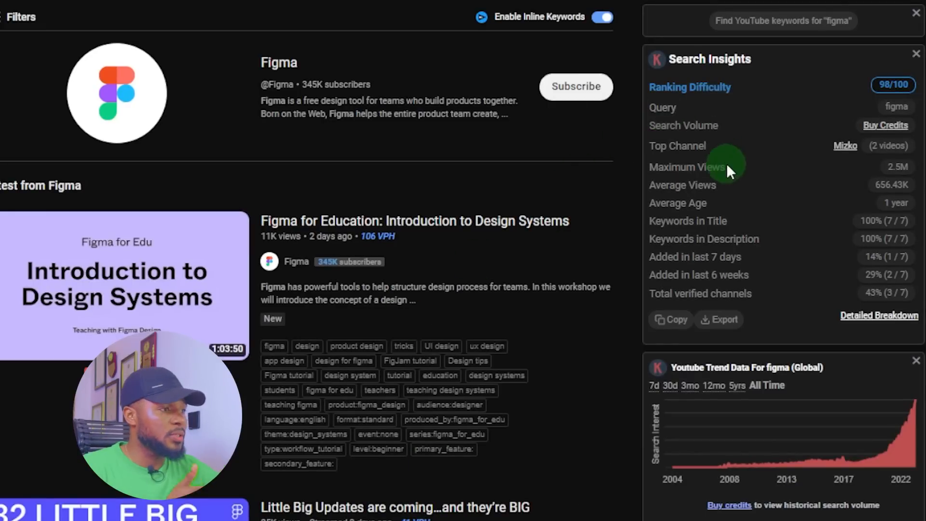
pyautogui.moveTo(654, 258)
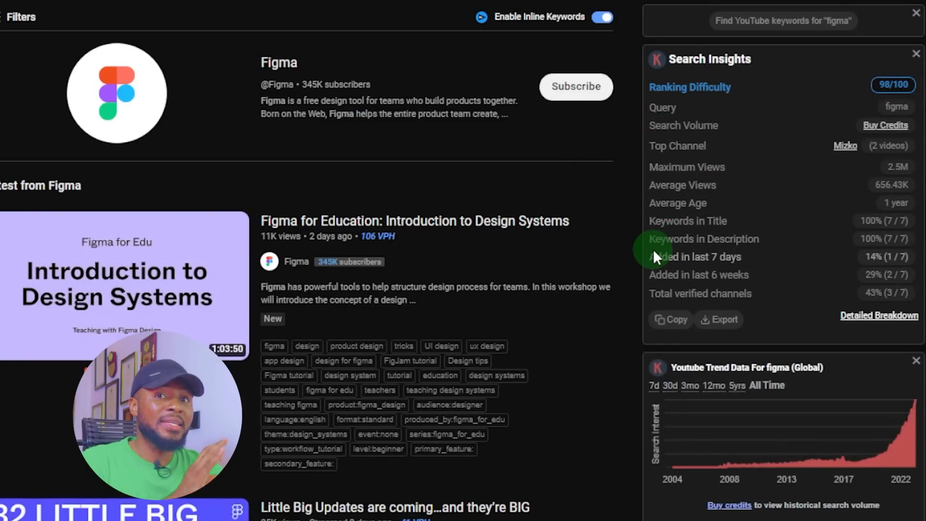
pyautogui.moveTo(754, 124)
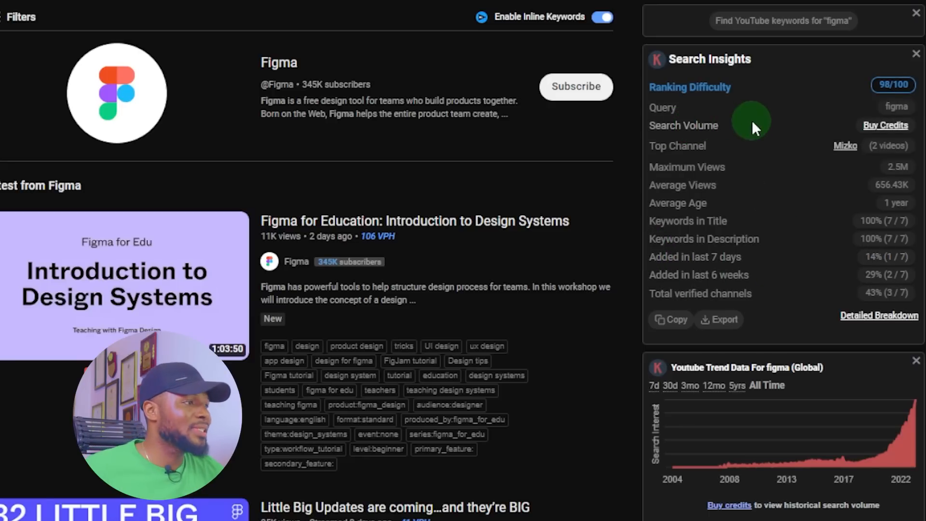
pyautogui.moveTo(884, 168)
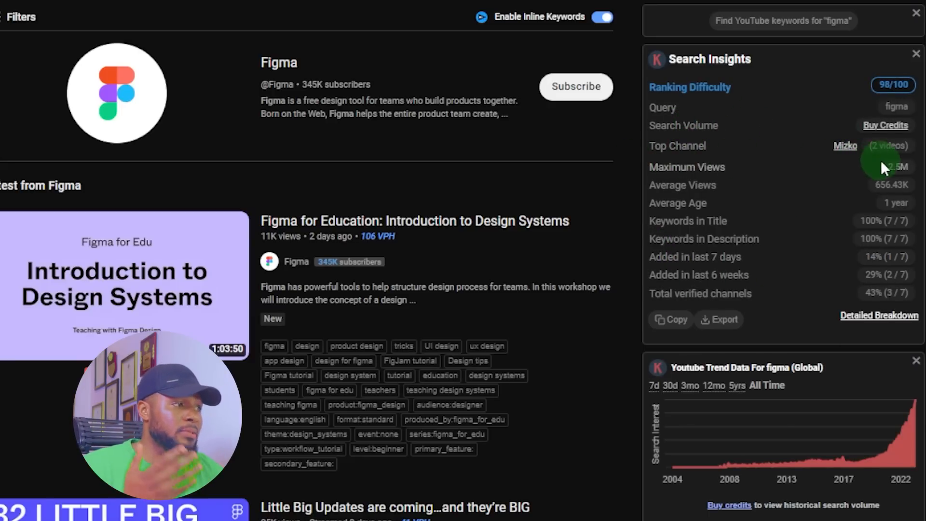
pyautogui.moveTo(878, 198)
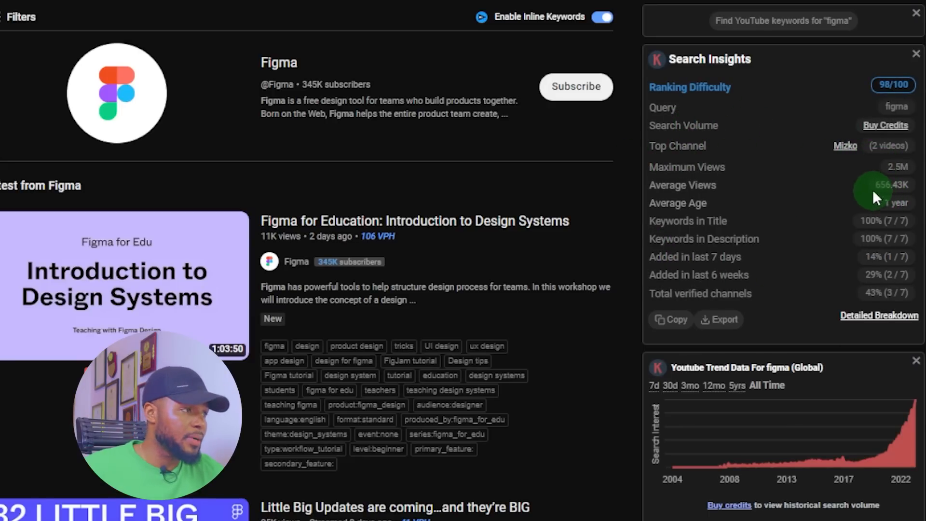
pyautogui.moveTo(729, 195)
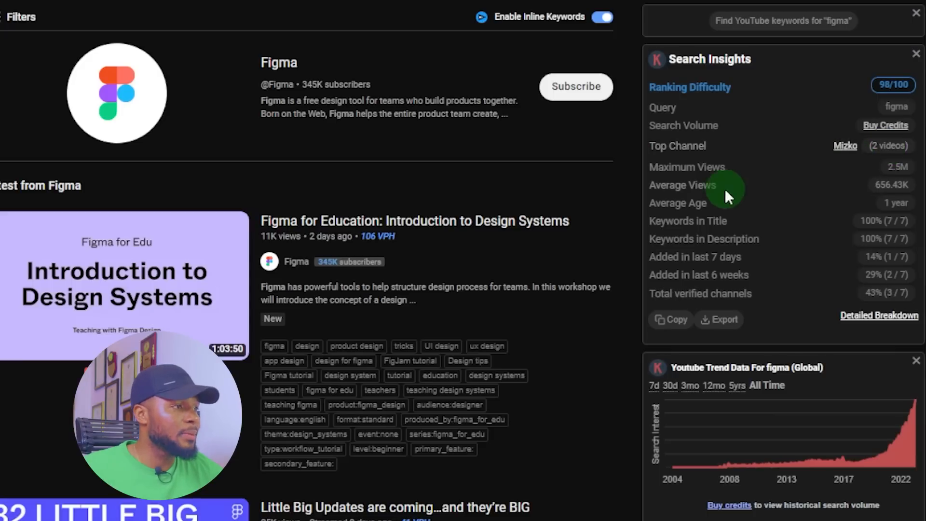
pyautogui.moveTo(871, 184)
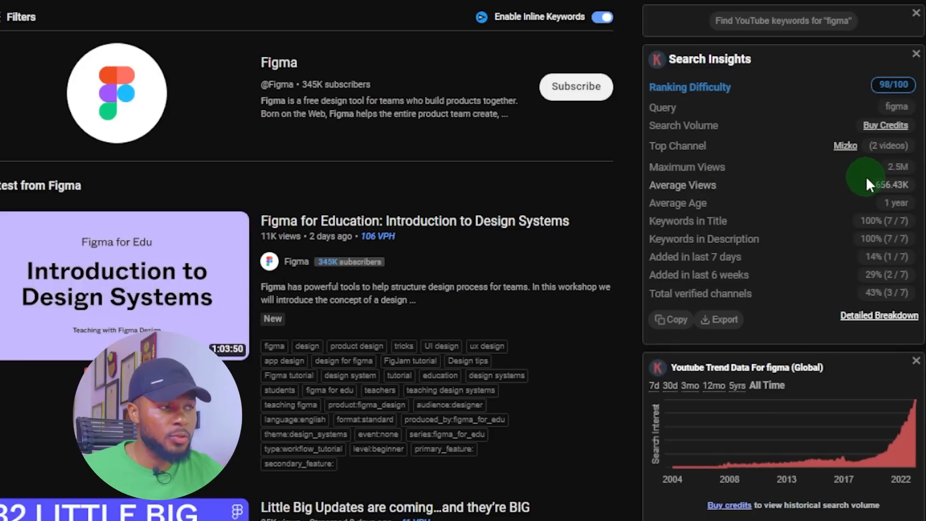
pyautogui.moveTo(859, 150)
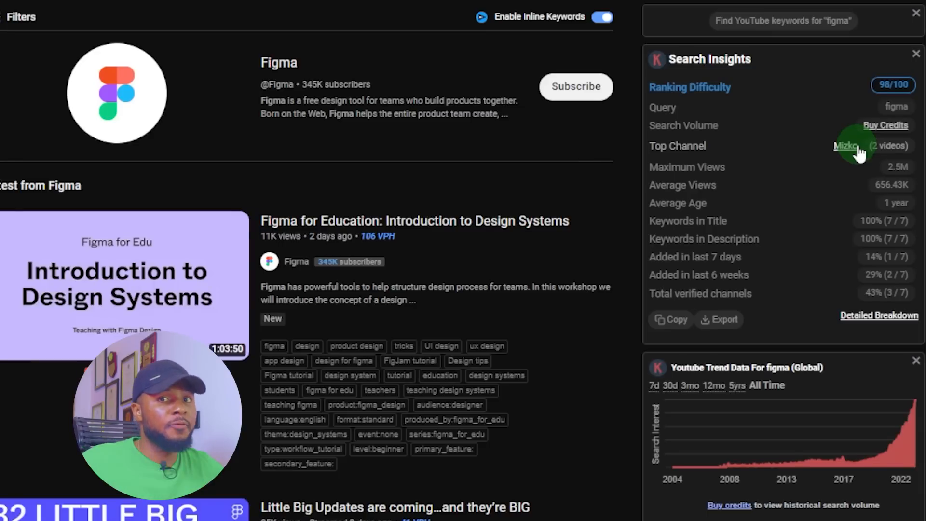
pyautogui.moveTo(848, 184)
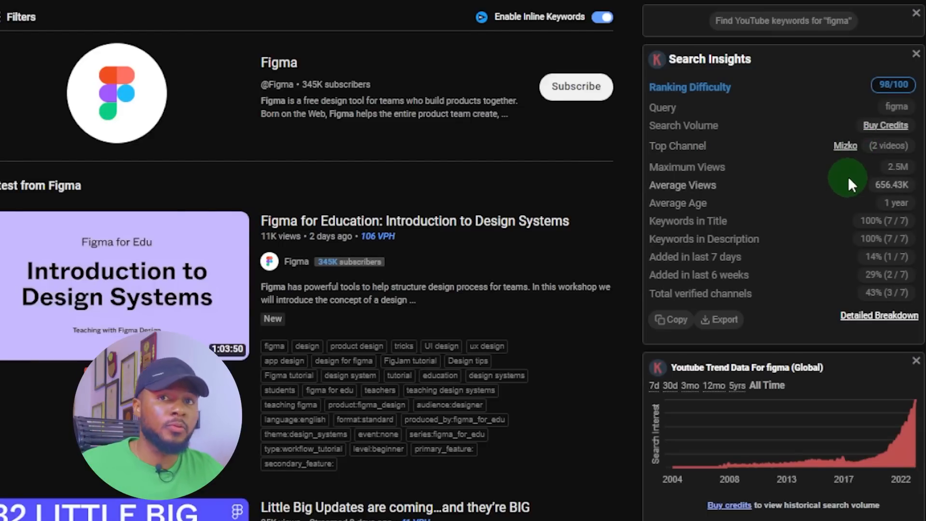
pyautogui.moveTo(740, 271)
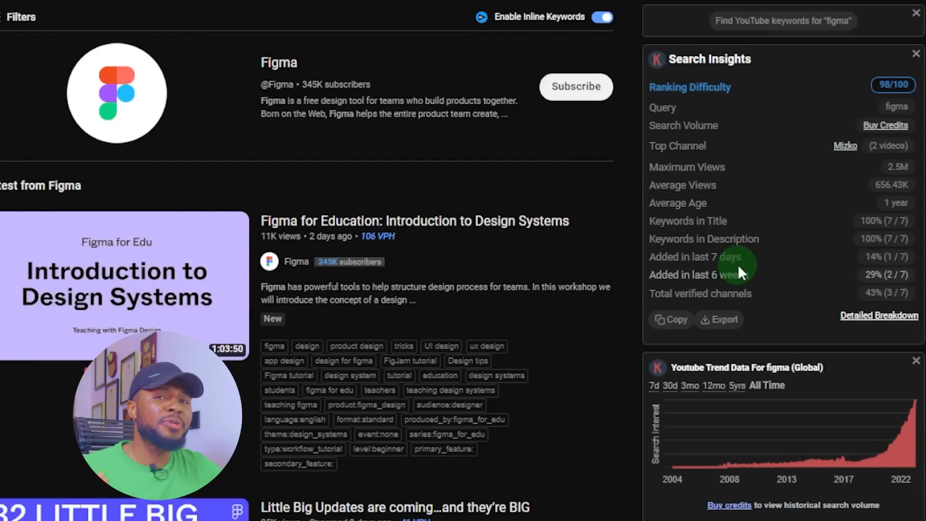
pyautogui.moveTo(715, 215)
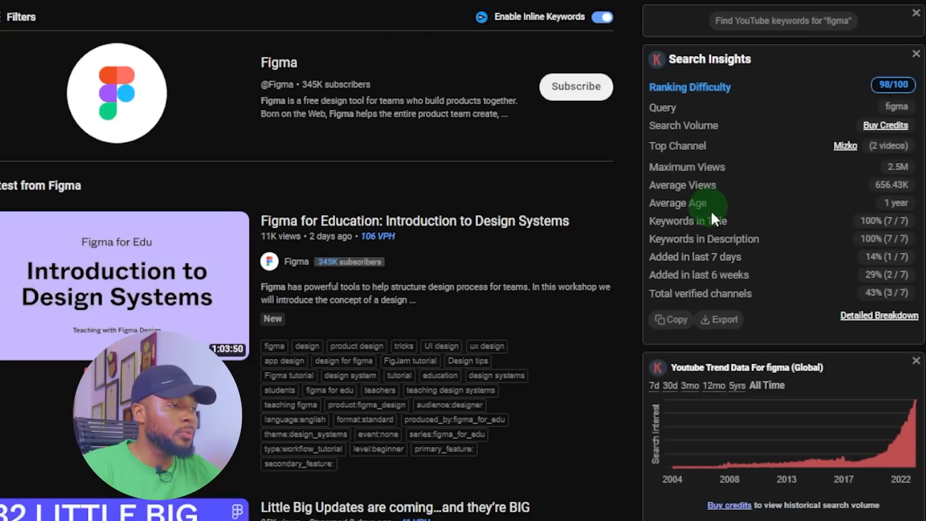
pyautogui.moveTo(718, 319)
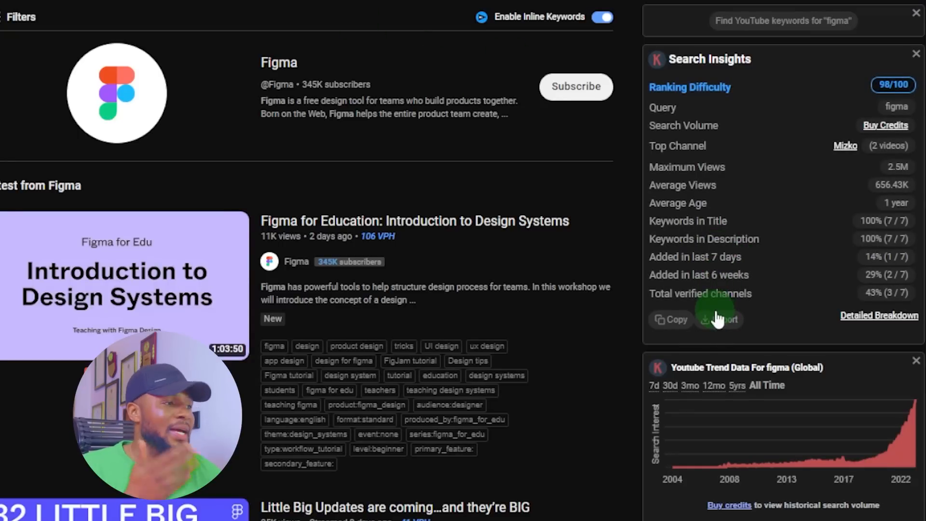
# - Review figma's Search Insights metrics in the regular window beside the YouTube results
pyautogui.scroll(-3)
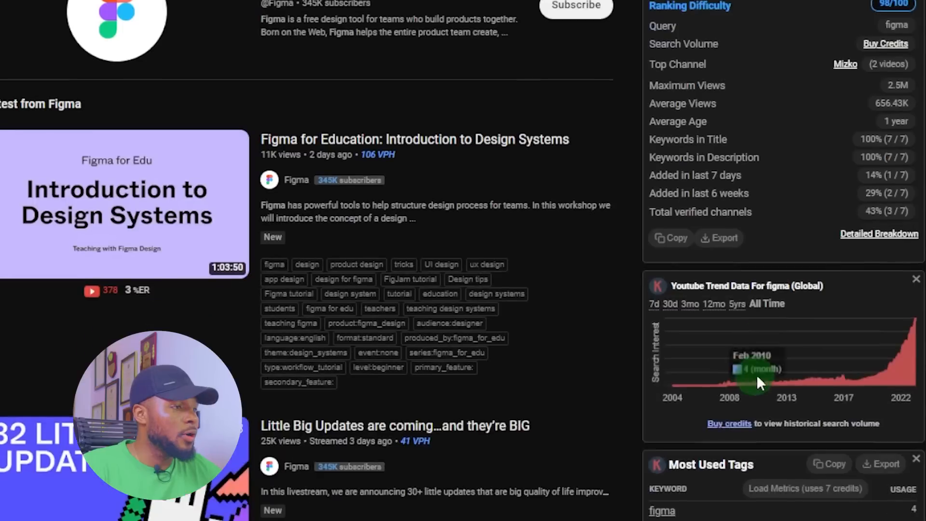
# - Scroll to figma's YouTube Trend Data chart, Most Used Tags and People Also Search list
pyautogui.scroll(-3)
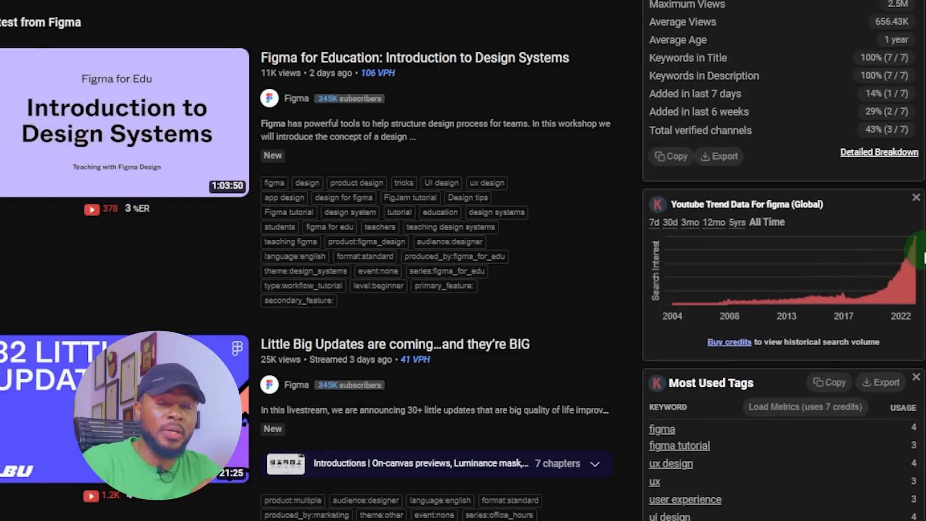
pyautogui.moveTo(913, 231)
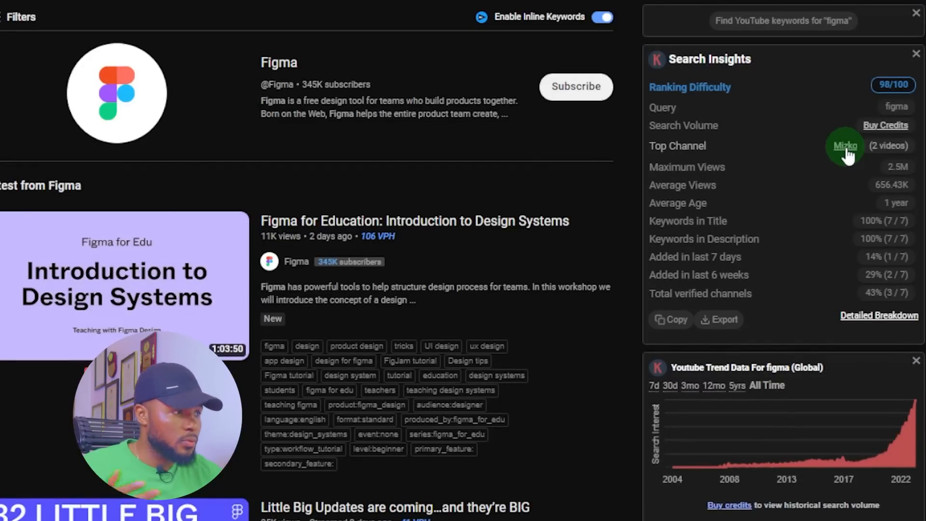
pyautogui.scroll(-3)
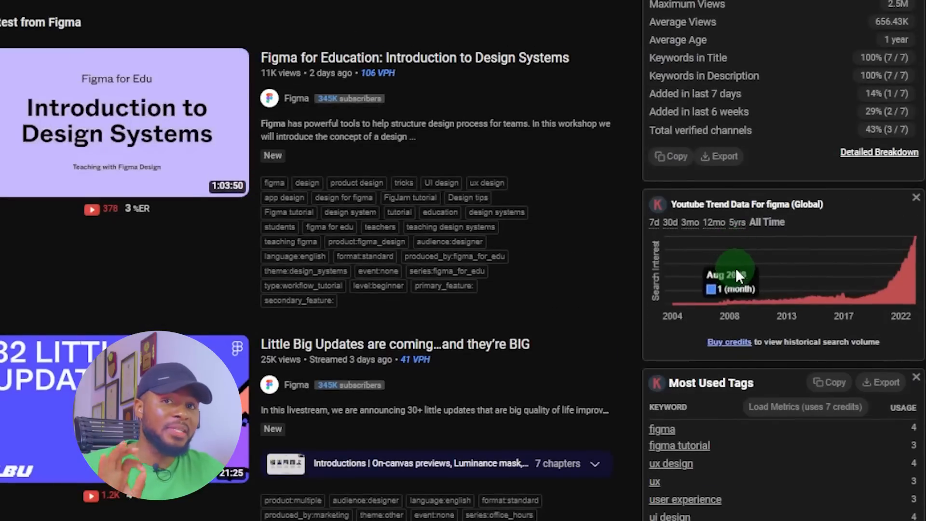
pyautogui.scroll(-3)
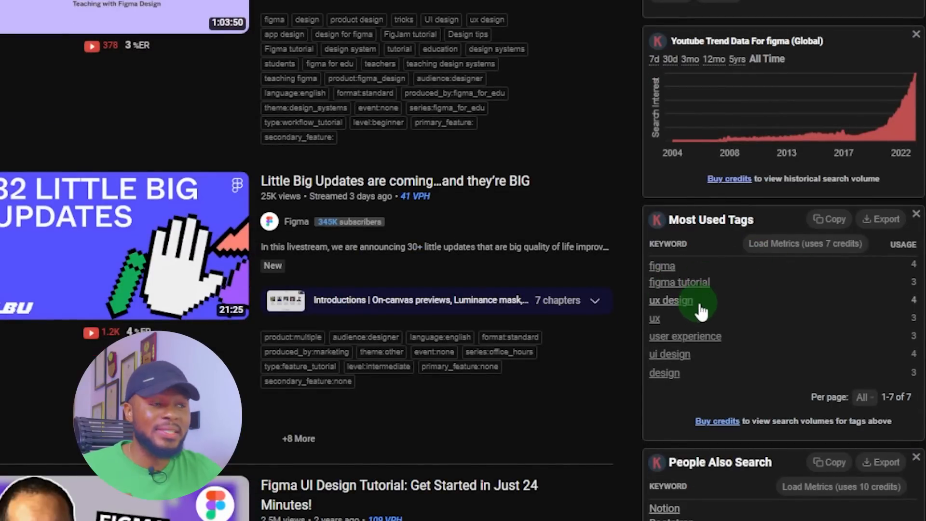
pyautogui.moveTo(717, 351)
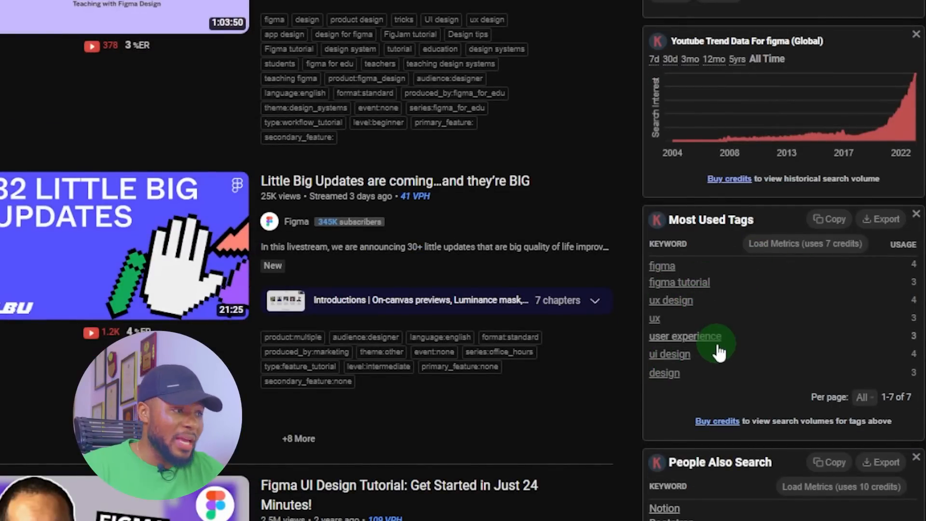
pyautogui.moveTo(717, 372)
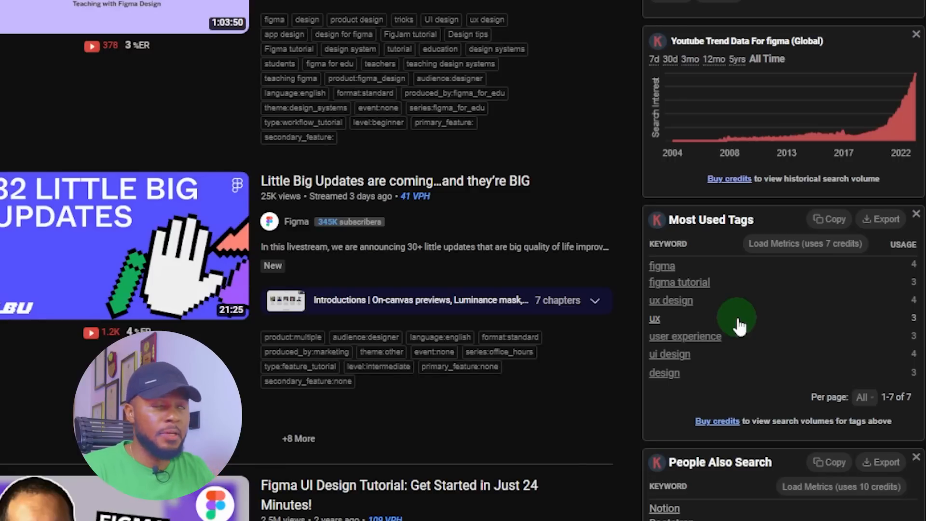
pyautogui.moveTo(816, 309)
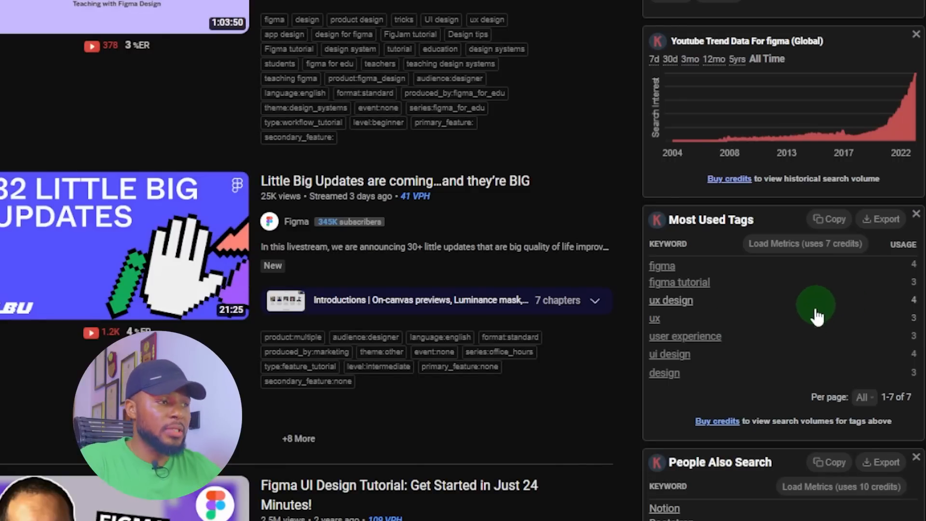
pyautogui.moveTo(804, 342)
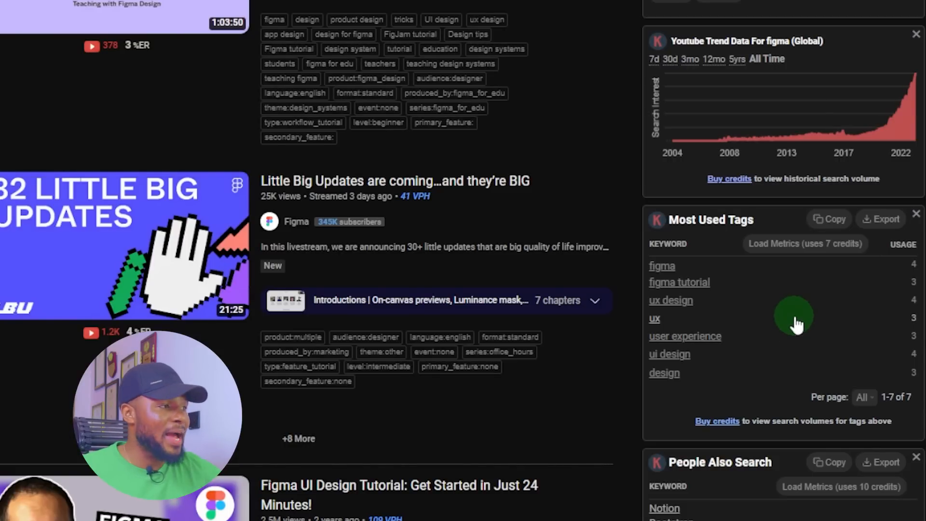
pyautogui.moveTo(916, 277)
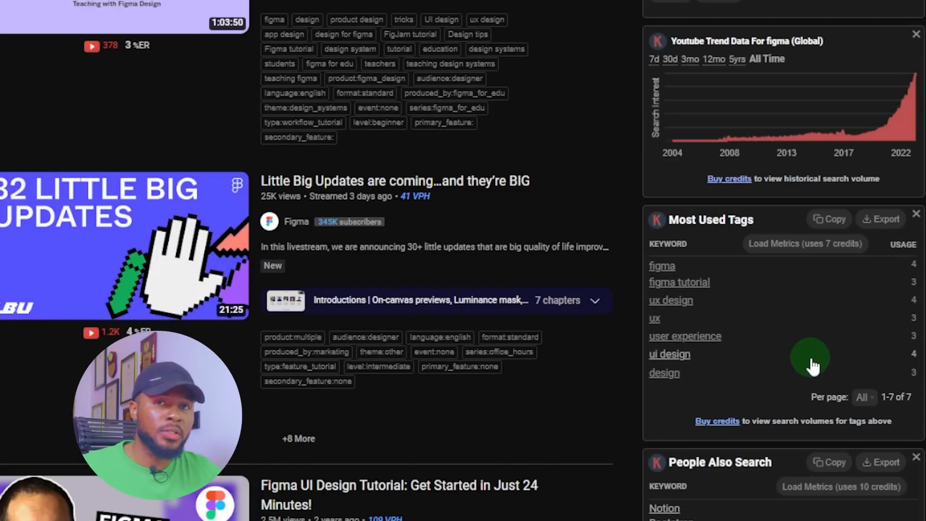
pyautogui.scroll(-3)
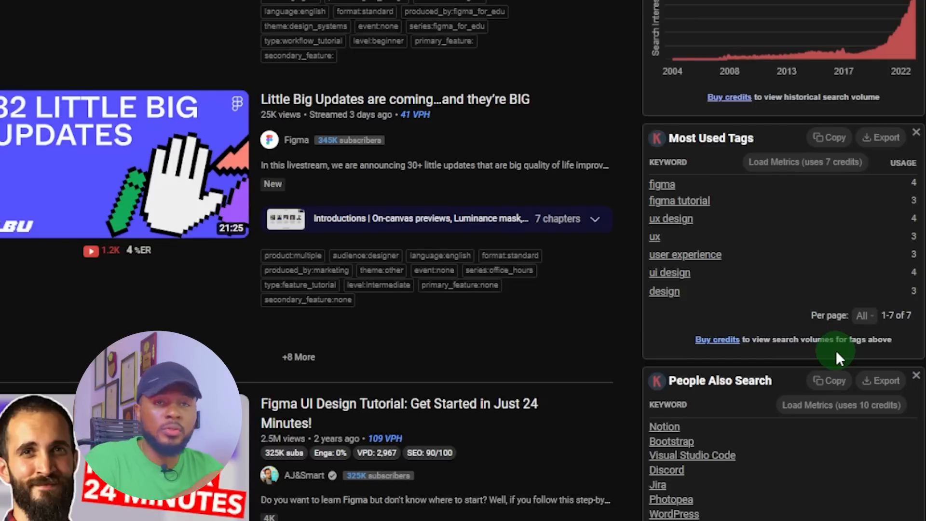
pyautogui.scroll(-3)
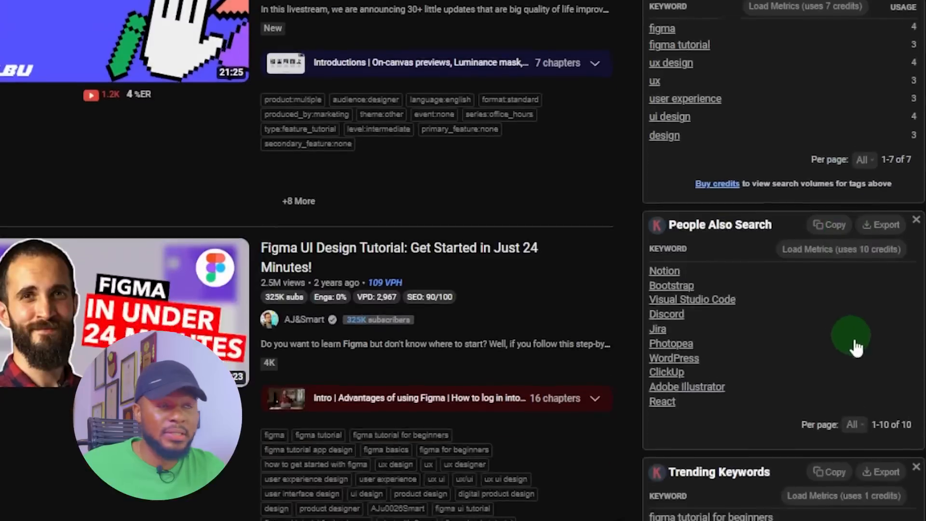
pyautogui.scroll(-3)
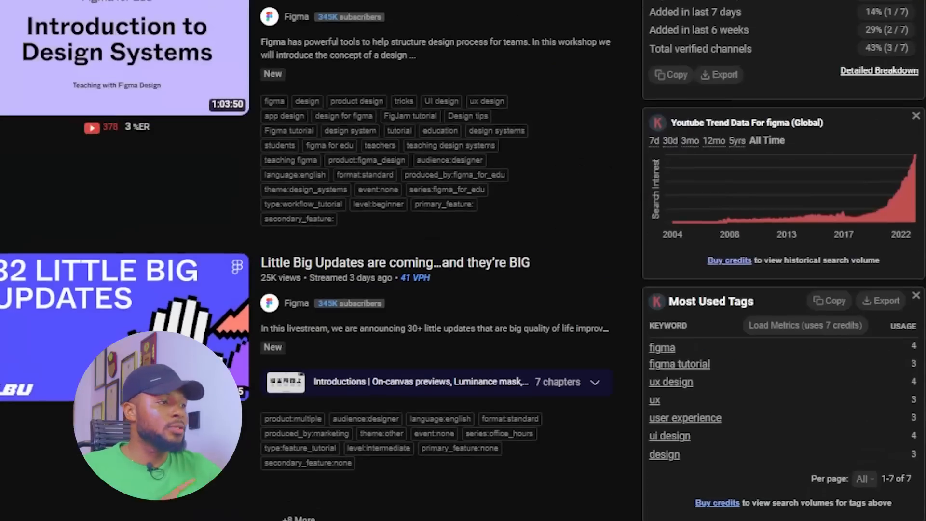
pyautogui.scroll(-3)
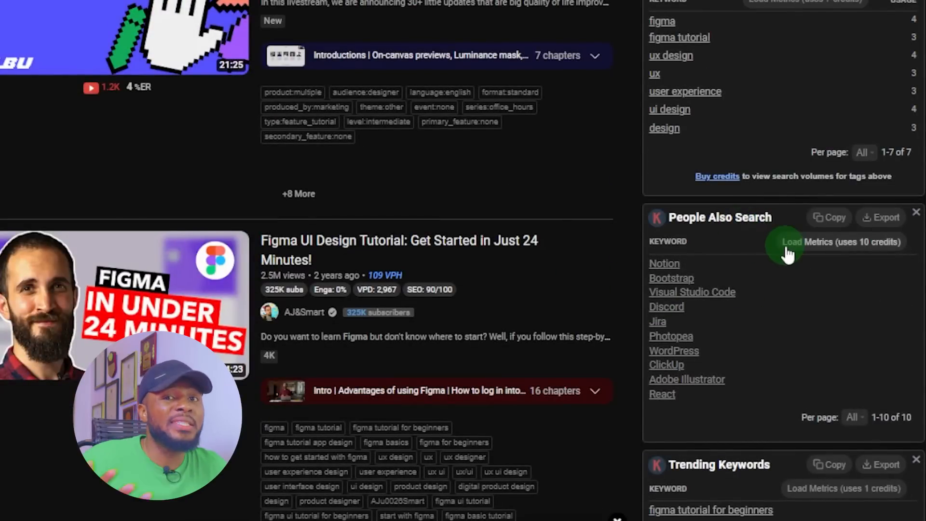
pyautogui.moveTo(737, 342)
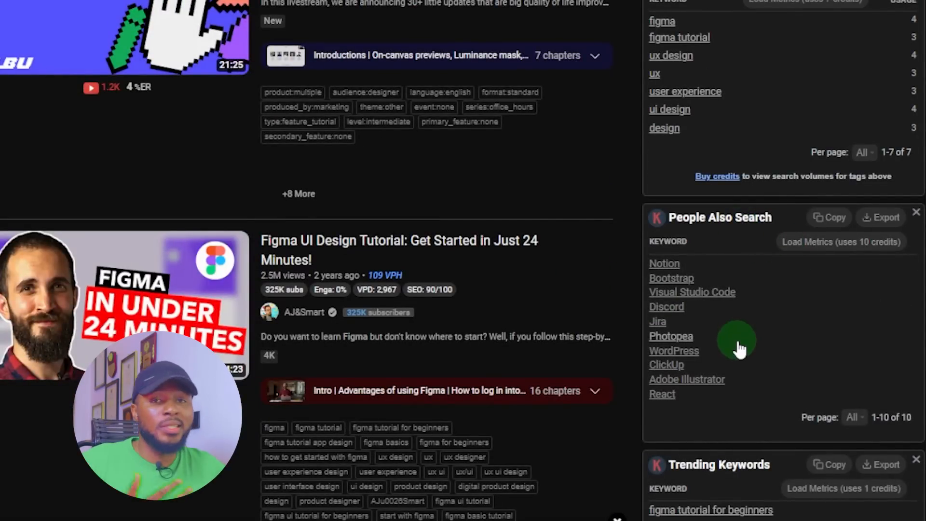
pyautogui.moveTo(786, 329)
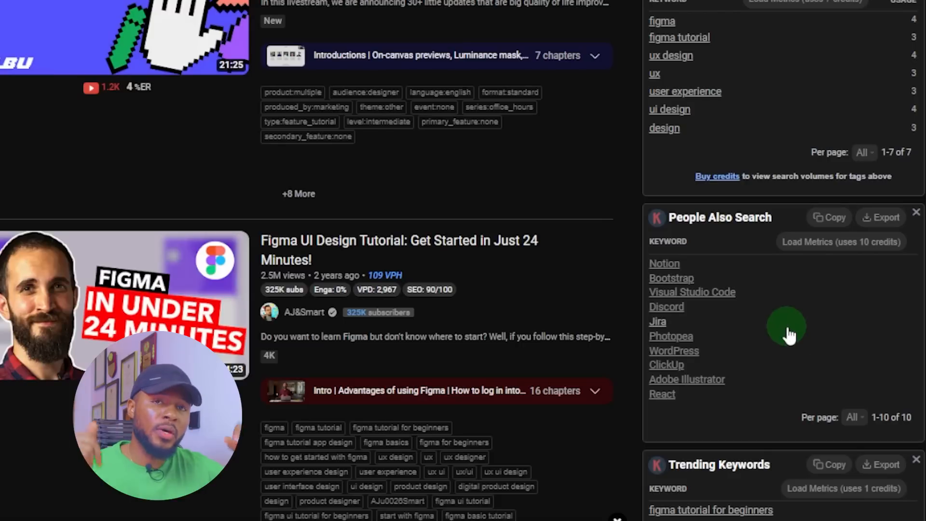
pyautogui.moveTo(676, 239)
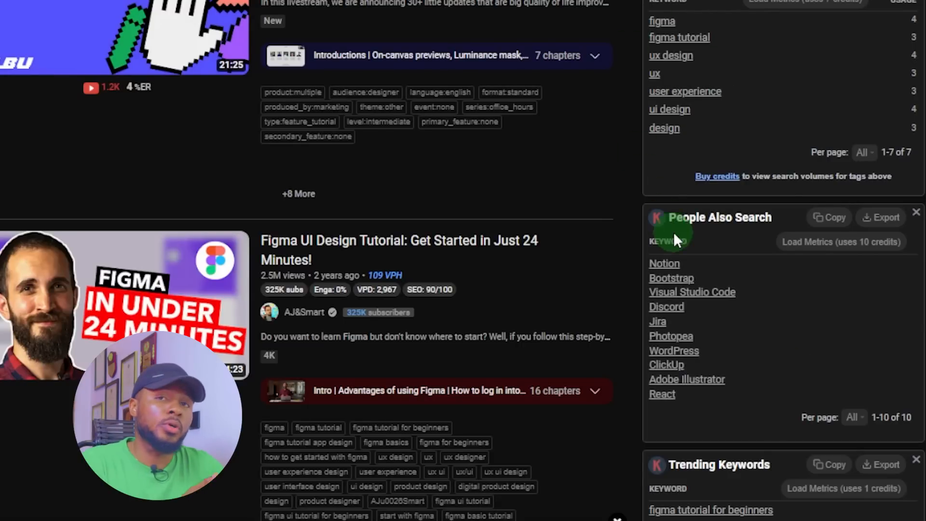
pyautogui.moveTo(734, 288)
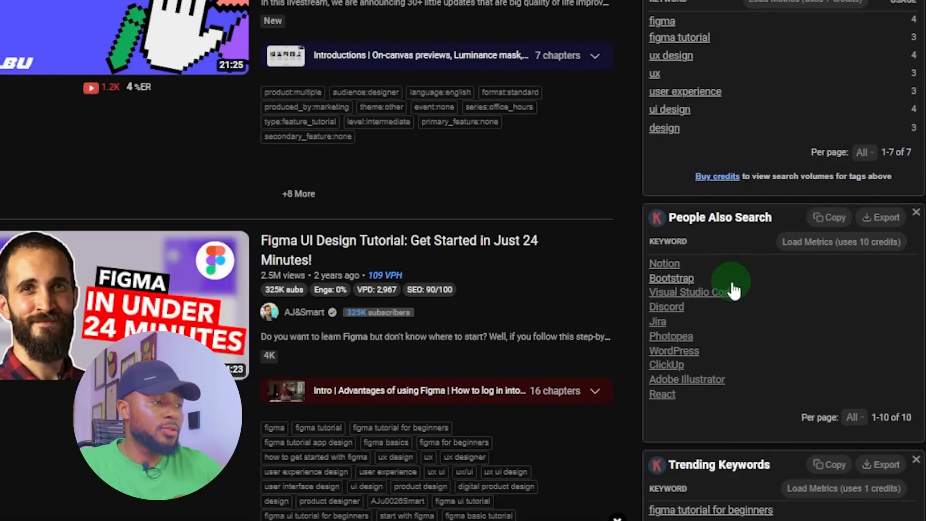
pyautogui.moveTo(725, 303)
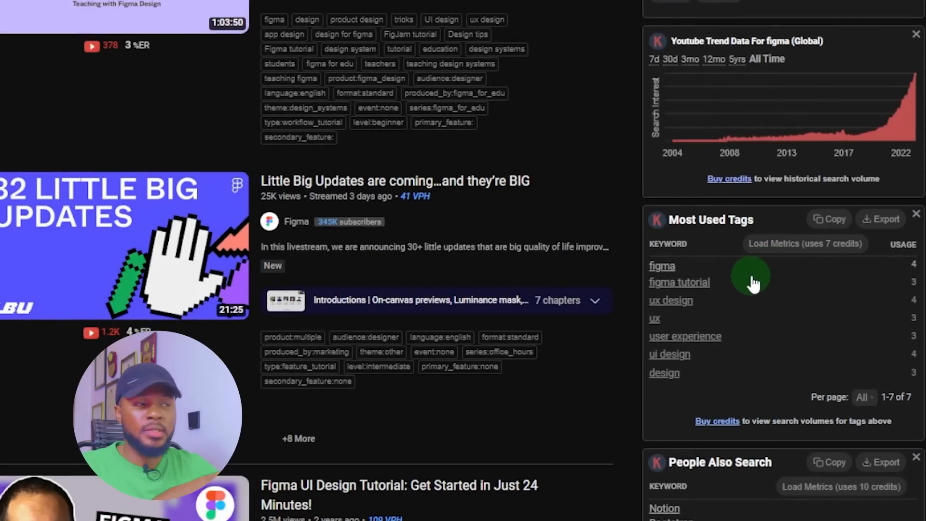
pyautogui.moveTo(748, 272)
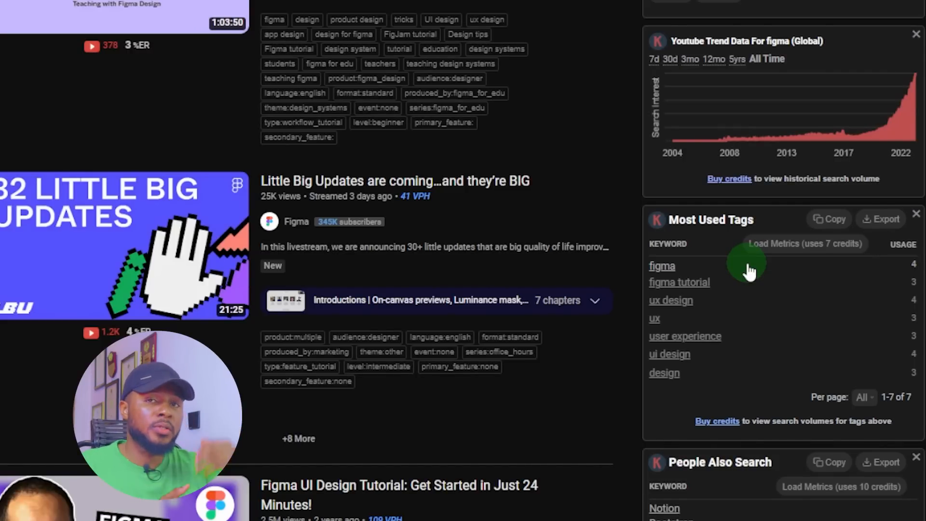
pyautogui.scroll(-3)
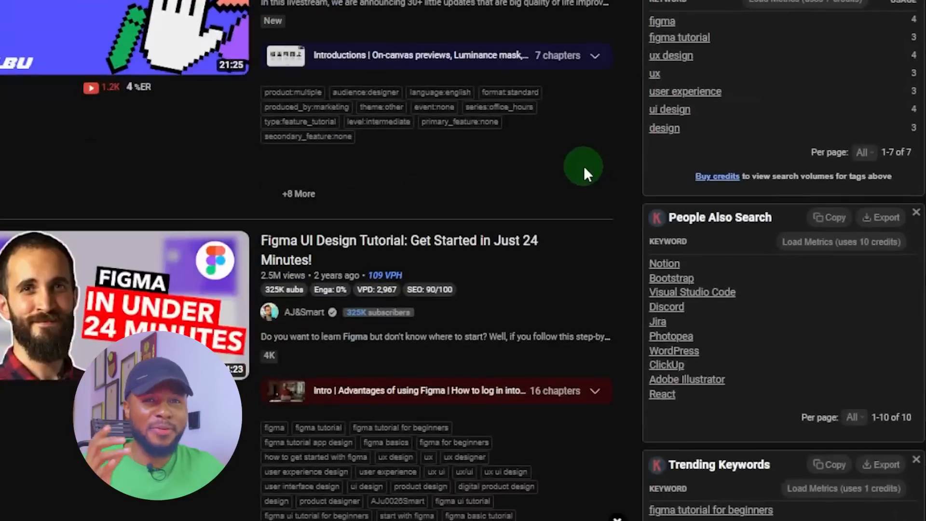
pyautogui.scroll(3)
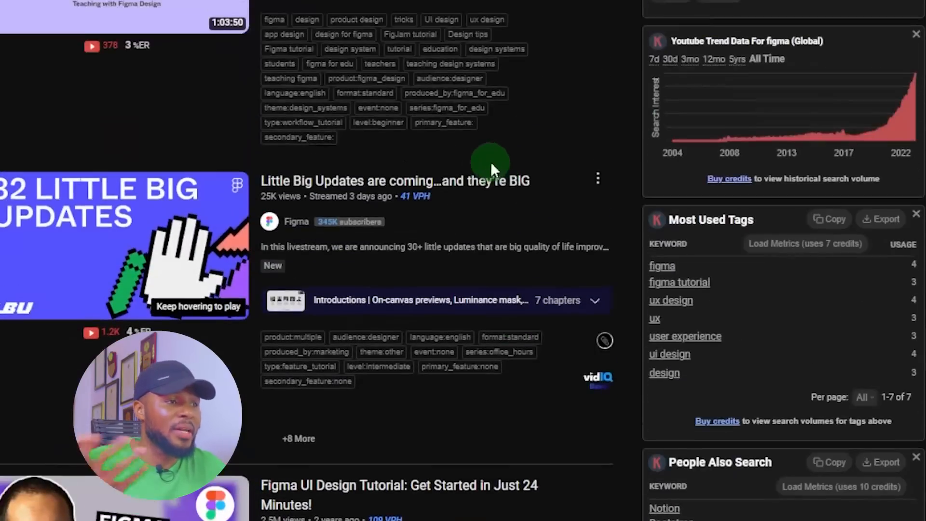
pyautogui.scroll(3)
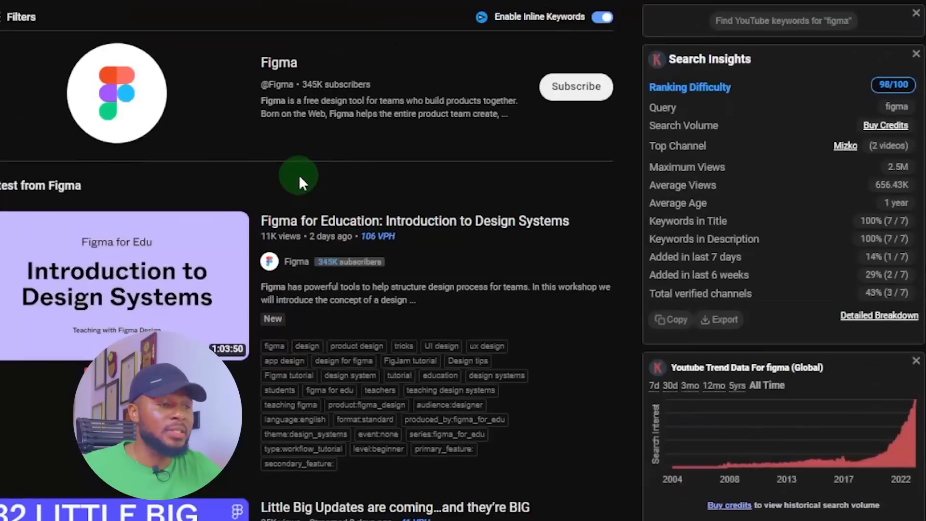
pyautogui.scroll(-3)
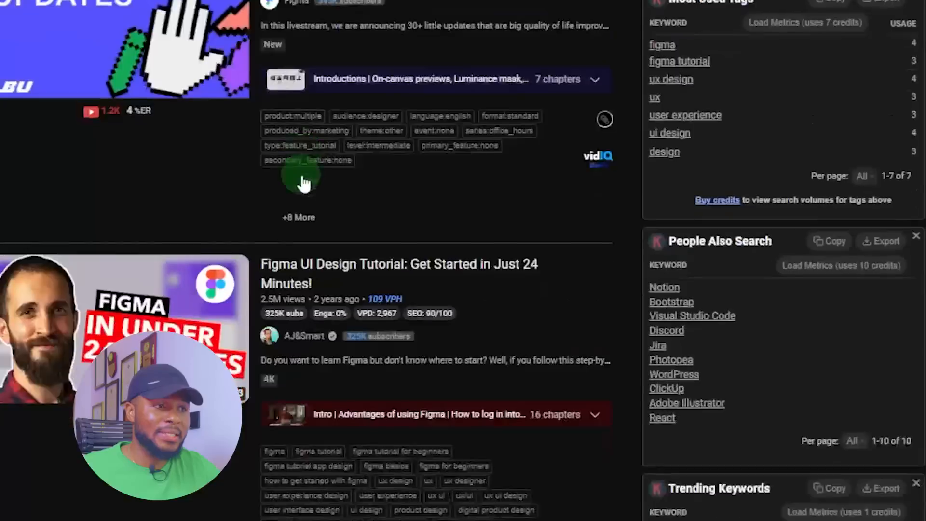
pyautogui.scroll(-3)
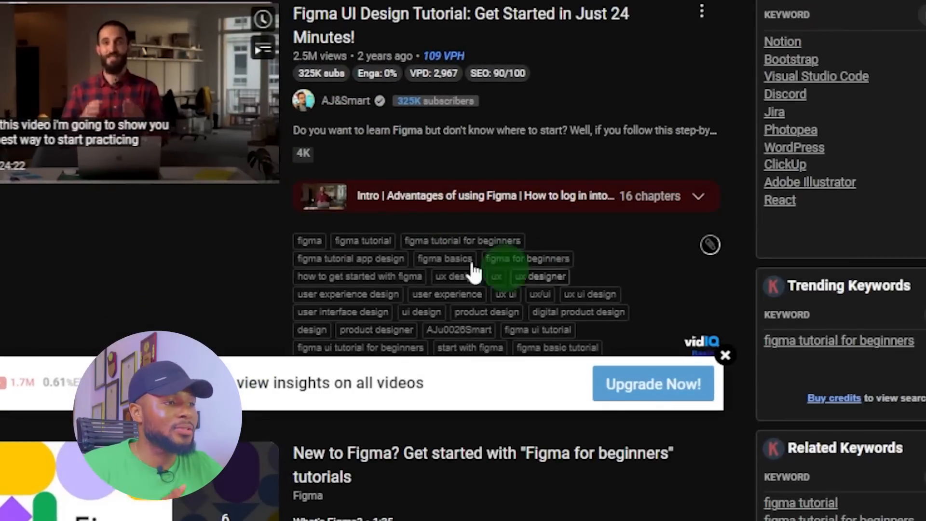
pyautogui.scroll(-3)
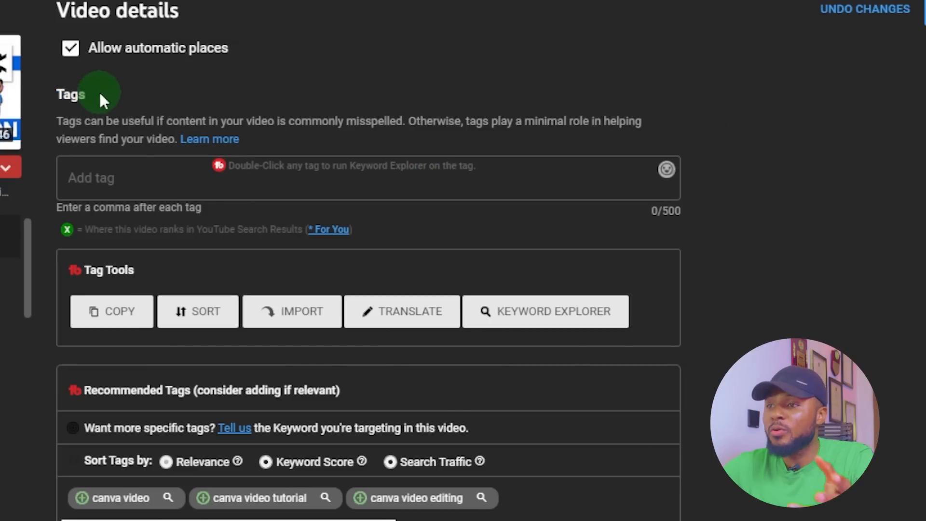
# - Paste the copied competitor tags into the video's Tags field, reaching 464 of 500 characters
pyautogui.doubleClick(69, 94)
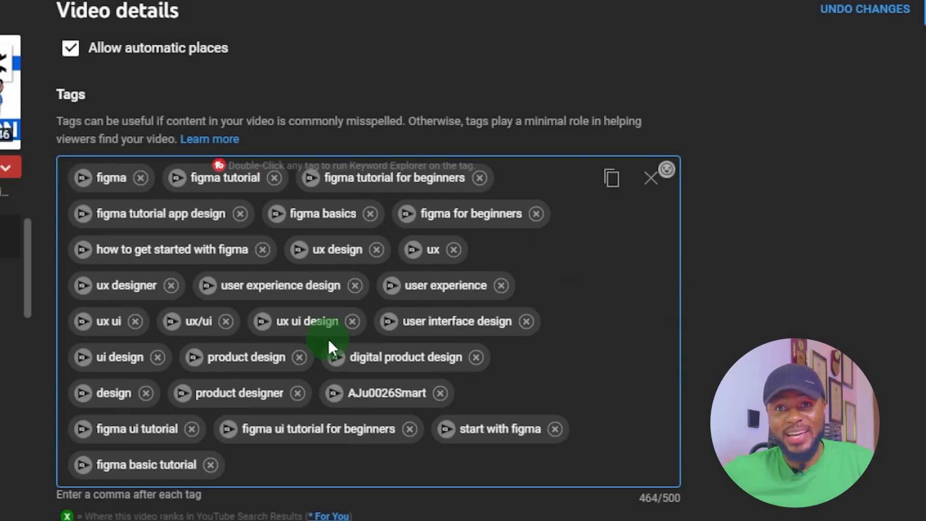
pyautogui.scroll(-3)
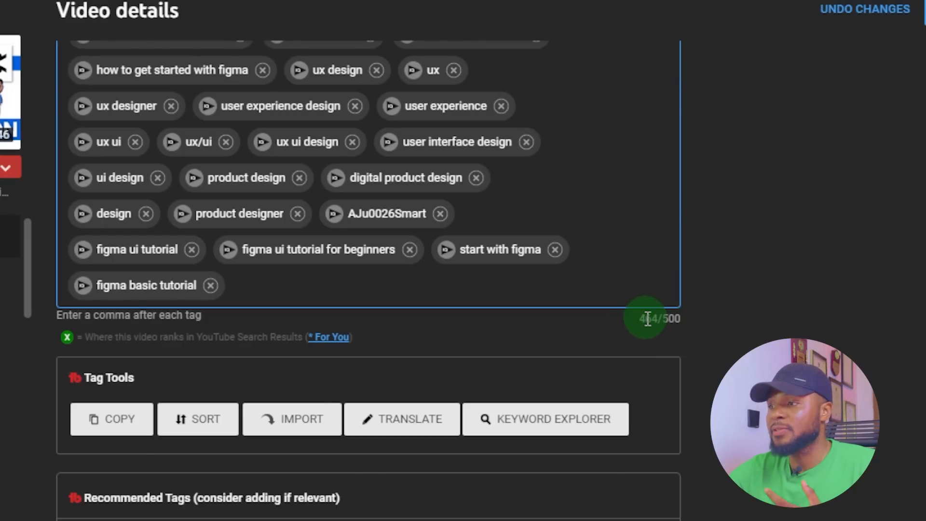
pyautogui.moveTo(660, 354)
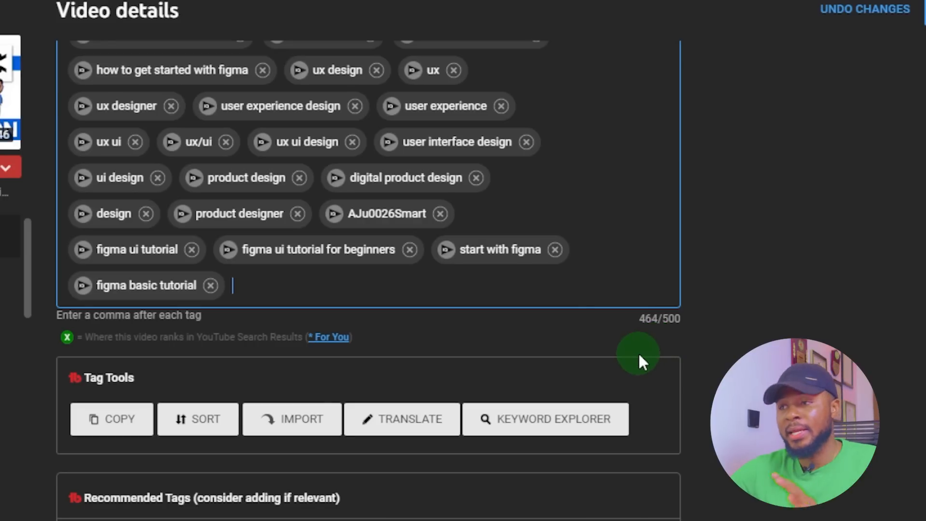
pyautogui.moveTo(648, 336)
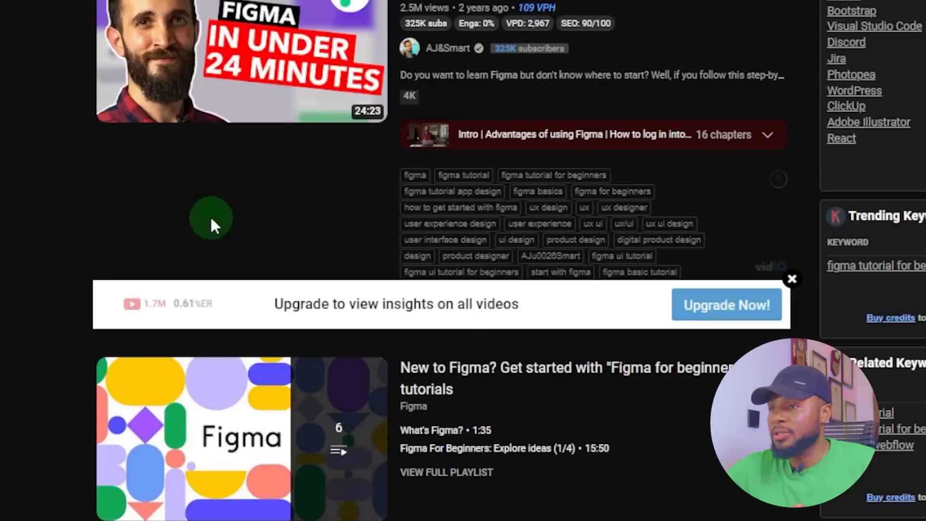
# - Look through competitor figma videos' tags, then return to the Video details window
pyautogui.scroll(-3)
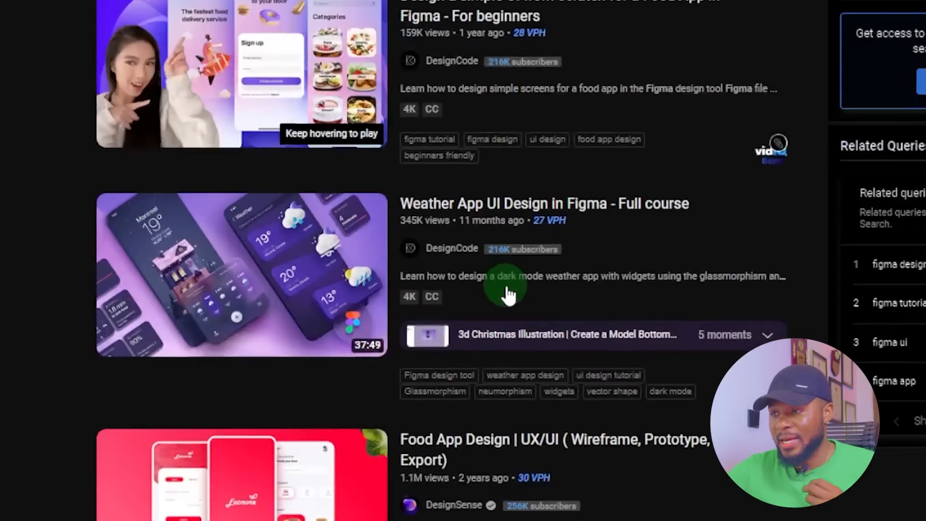
pyautogui.scroll(-3)
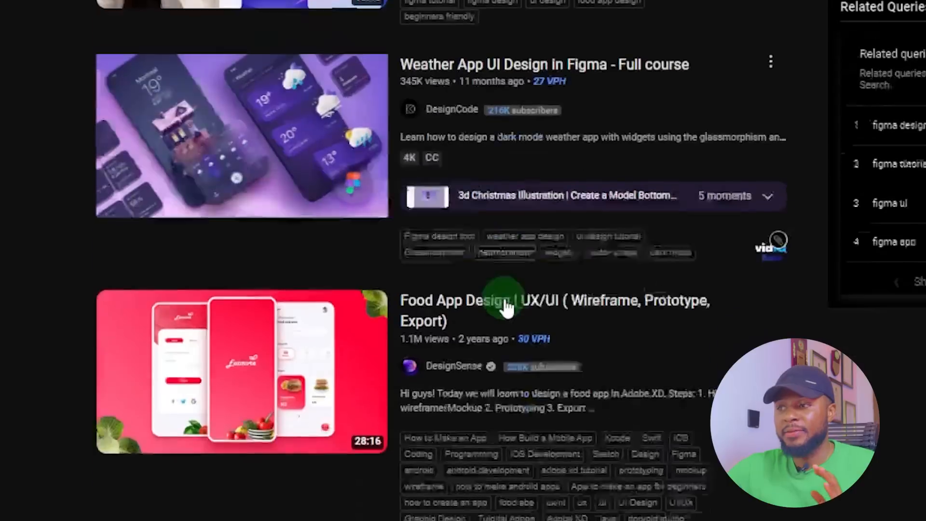
pyautogui.scroll(-3)
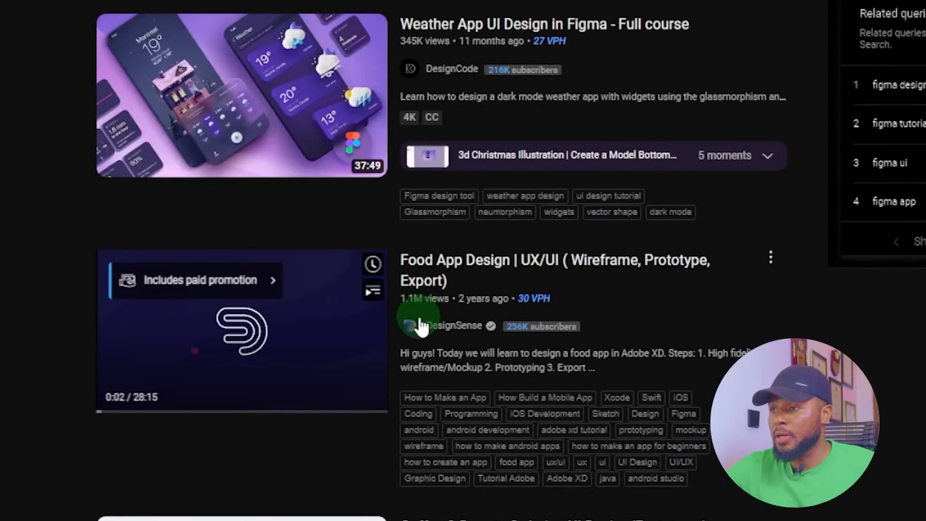
pyautogui.scroll(-3)
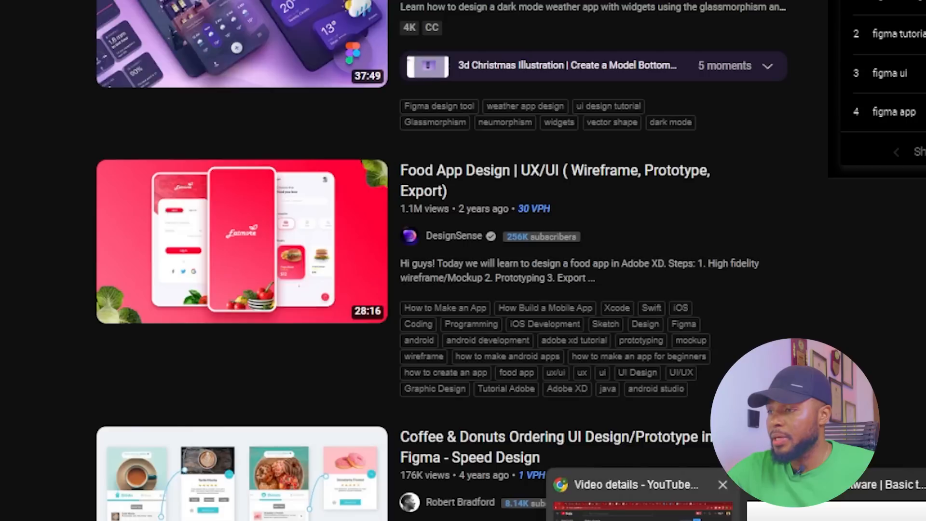
pyautogui.click(635, 484)
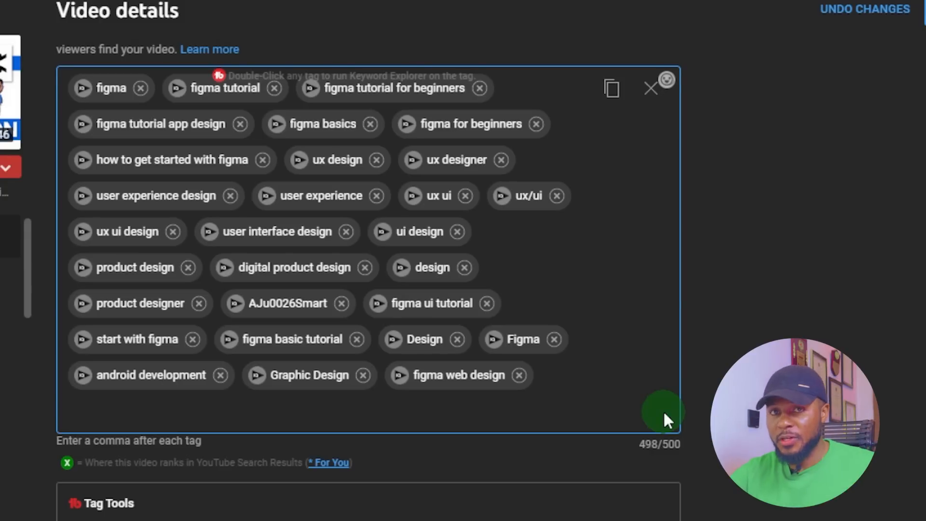
pyautogui.moveTo(678, 414)
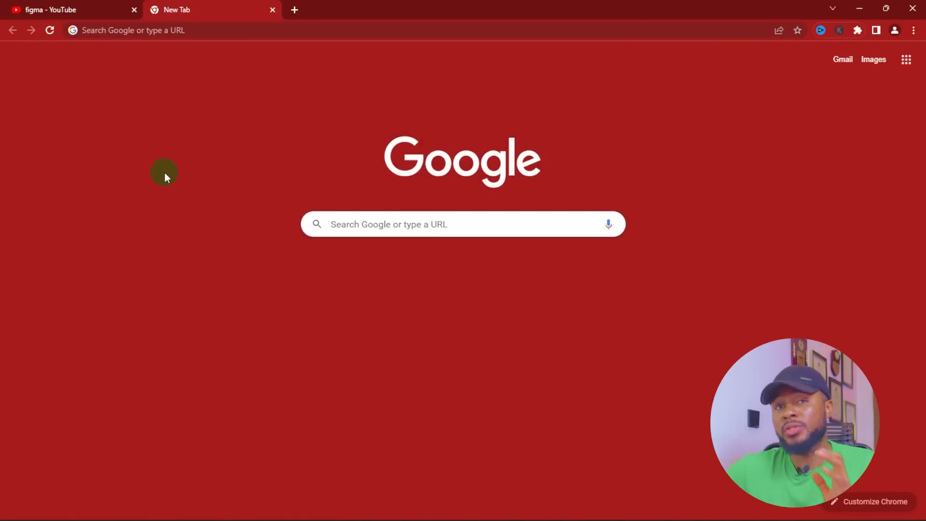
pyautogui.moveTo(153, 44)
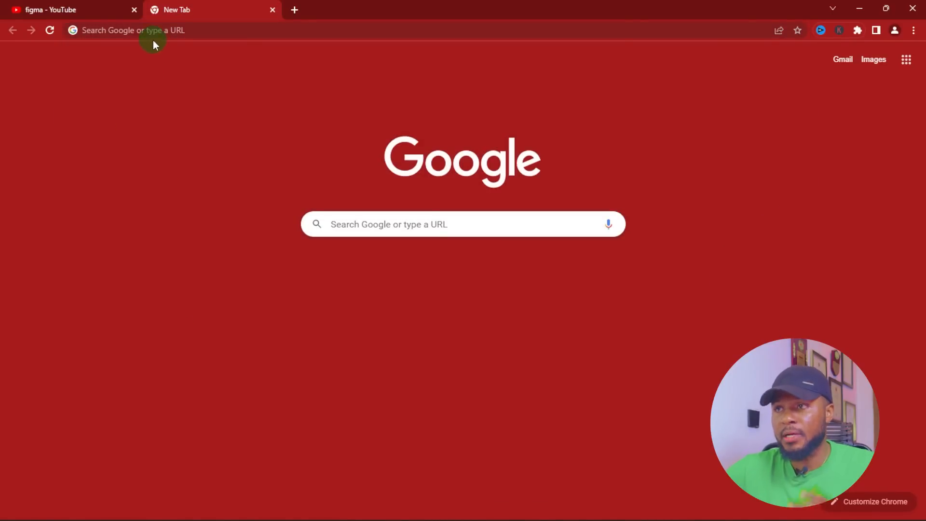
# - Run a Google search for 'figma' from a new tab
pyautogui.click(132, 30)
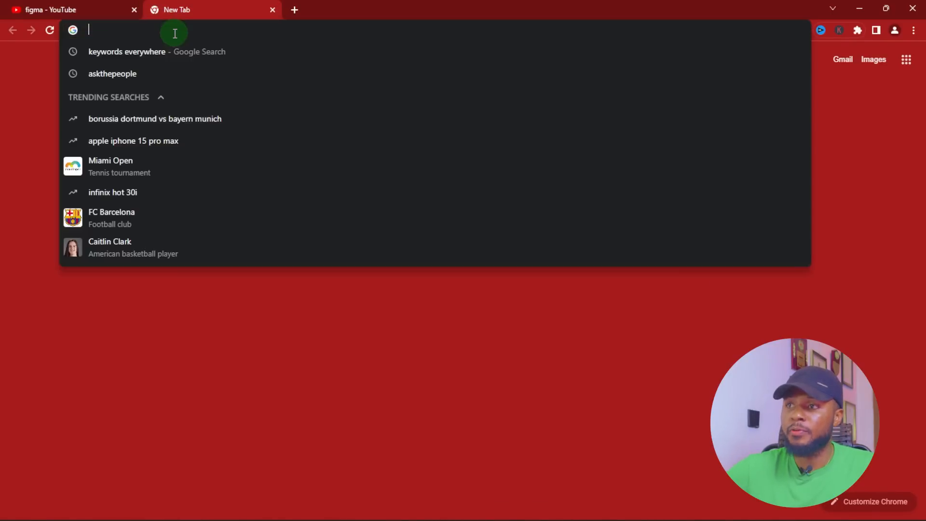
pyautogui.write('fi')
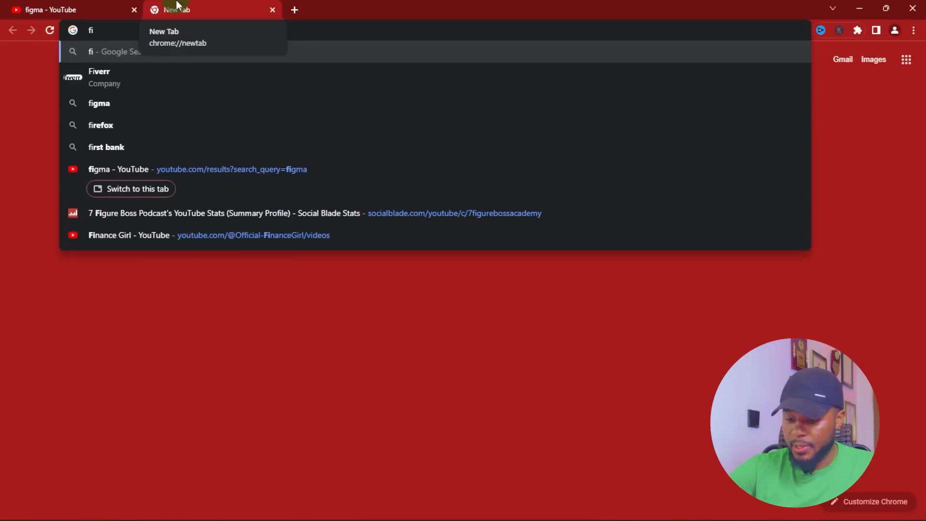
pyautogui.press('Return')
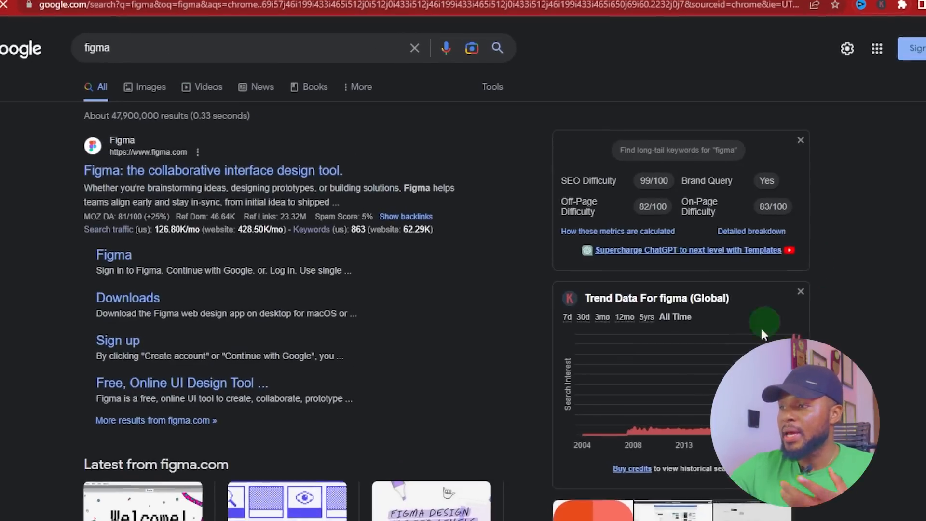
# - Review figma's SEO difficulty metrics and all-time trend chart on the Google results
pyautogui.scroll(-3)
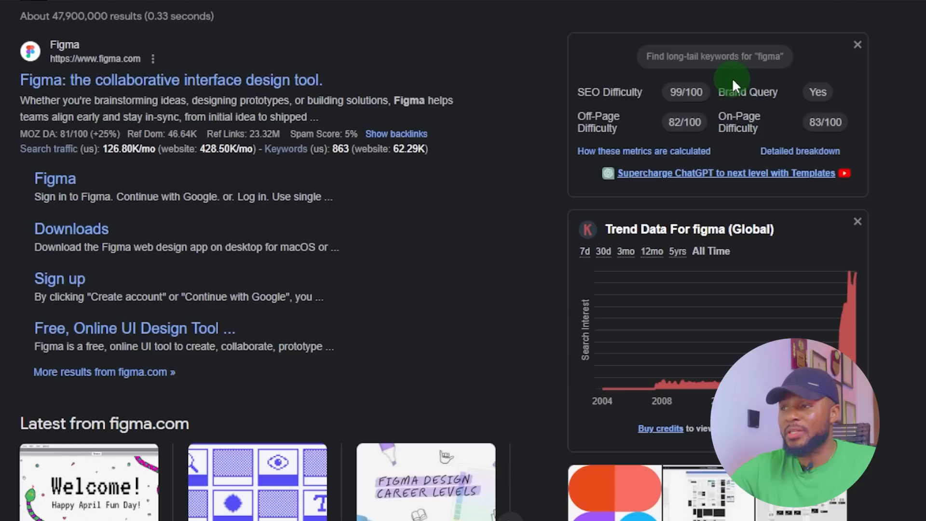
pyautogui.moveTo(700, 235)
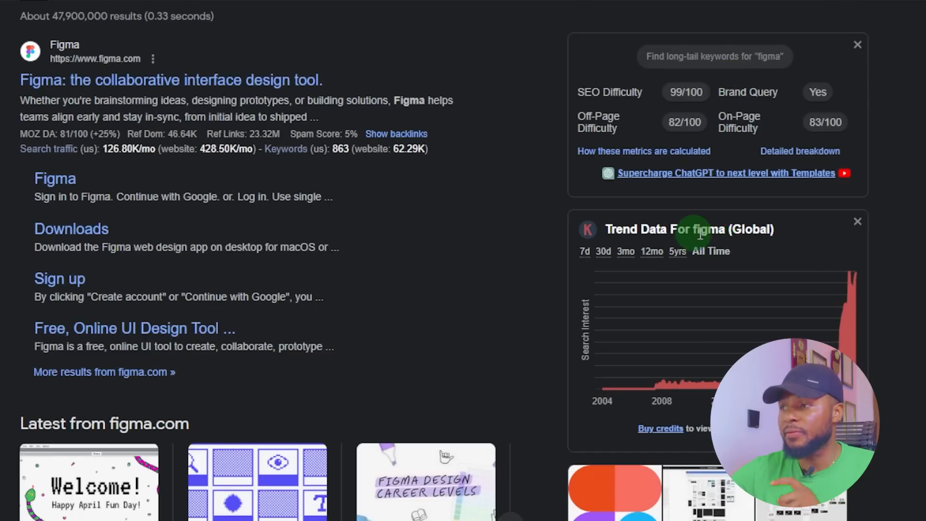
pyautogui.scroll(-3)
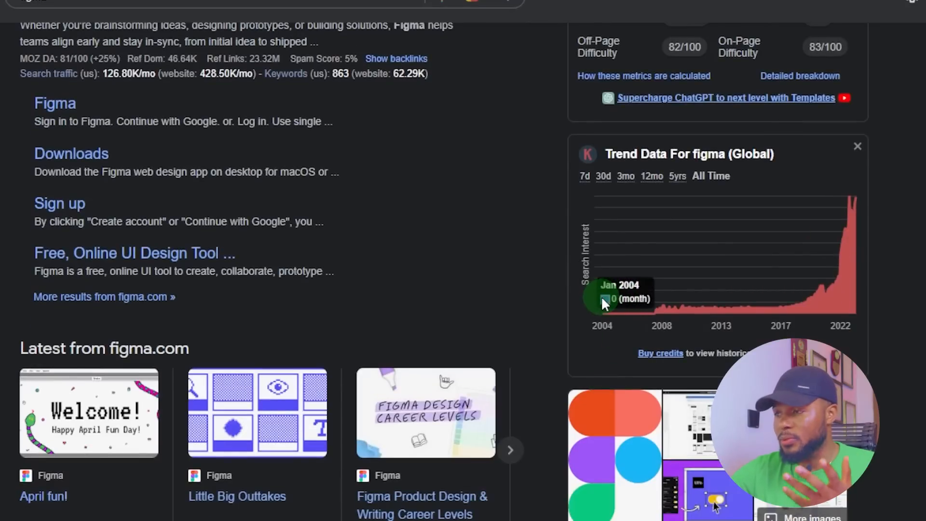
pyautogui.moveTo(676, 303)
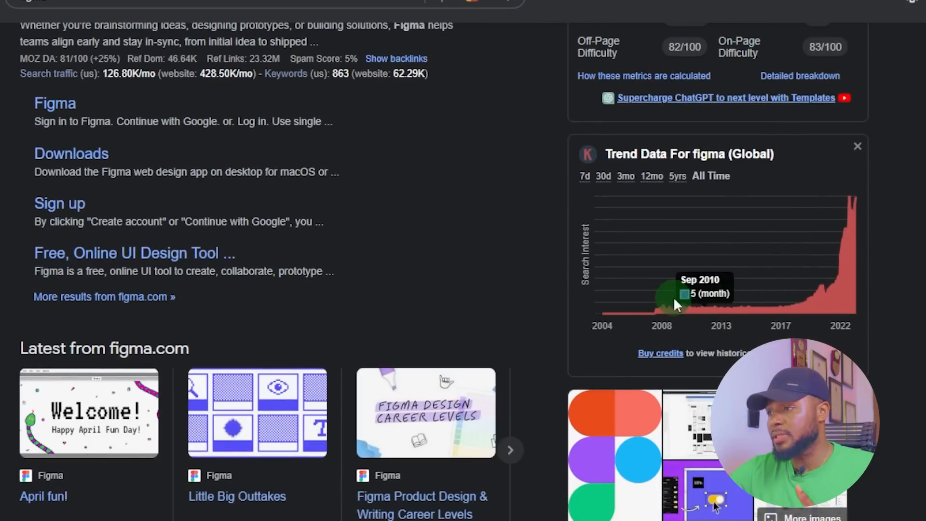
pyautogui.moveTo(604, 316)
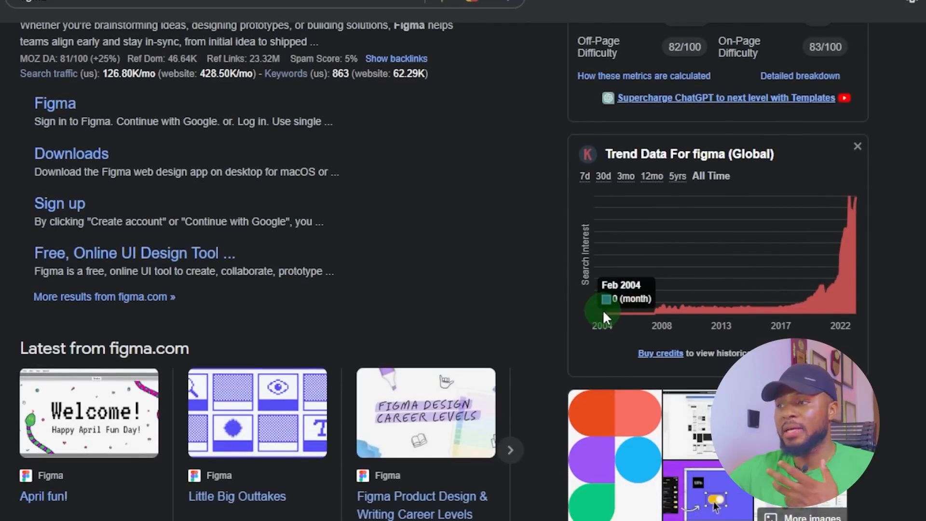
pyautogui.moveTo(601, 317)
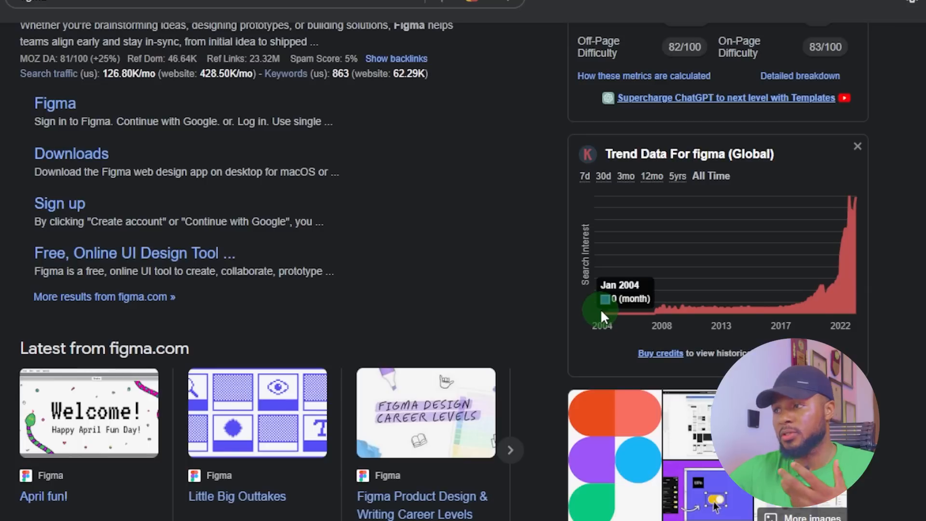
pyautogui.moveTo(856, 198)
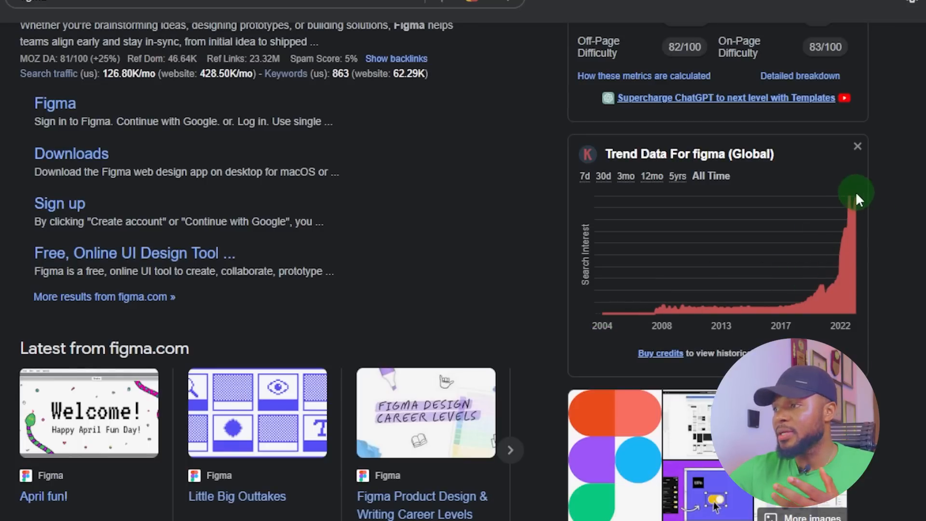
pyautogui.moveTo(855, 200)
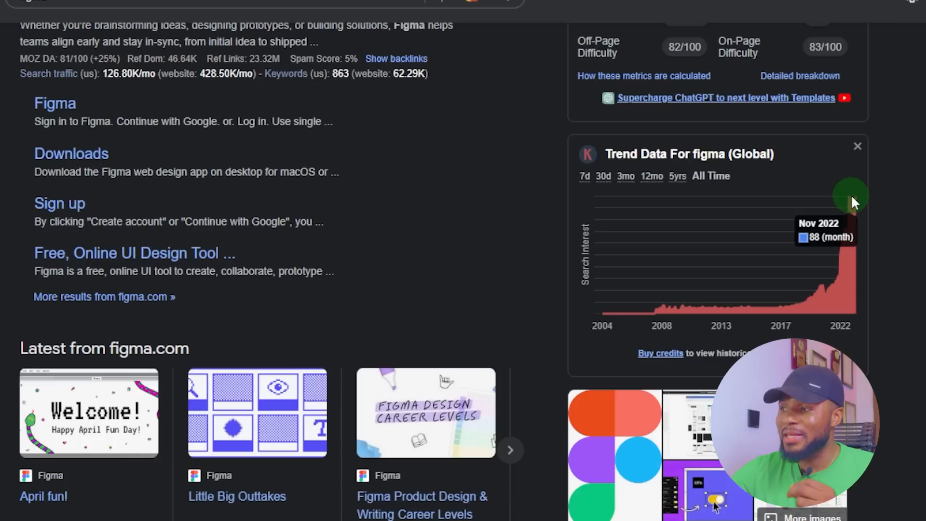
pyautogui.moveTo(855, 202)
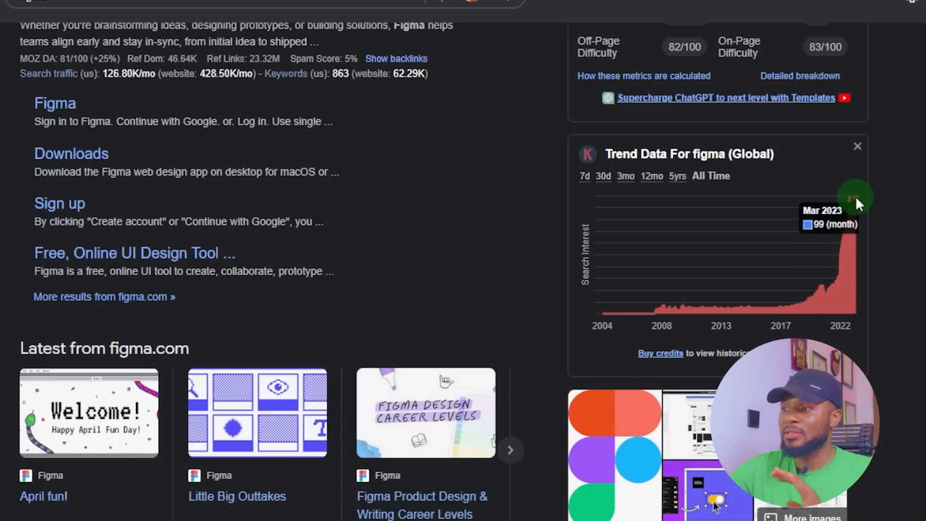
pyautogui.moveTo(863, 195)
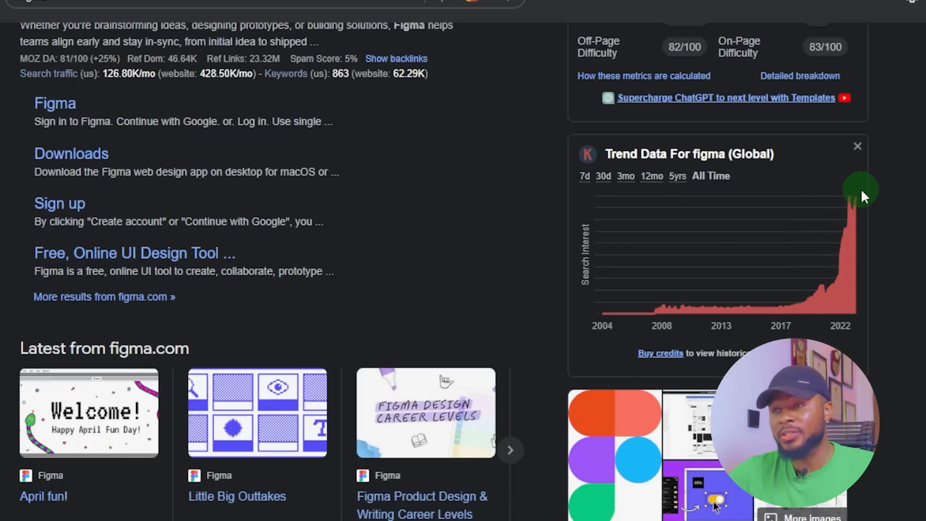
pyautogui.moveTo(612, 214)
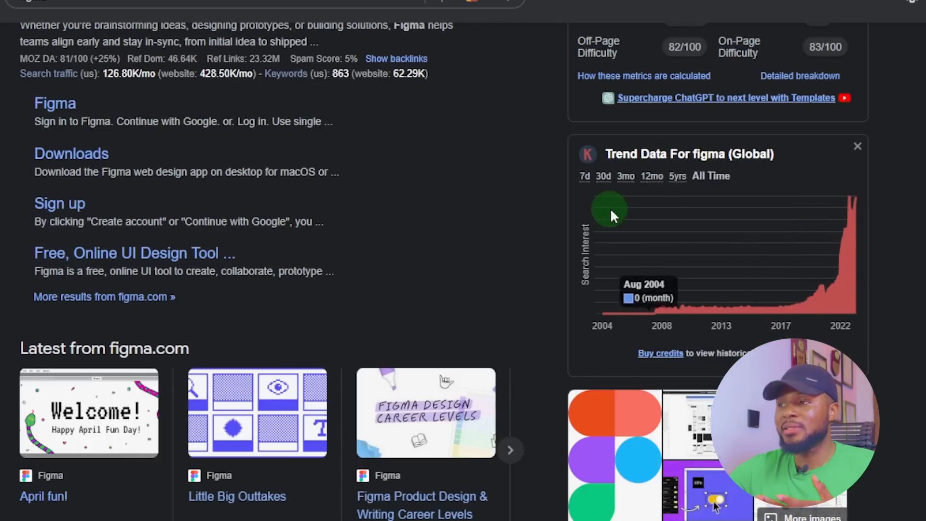
pyautogui.scroll(3)
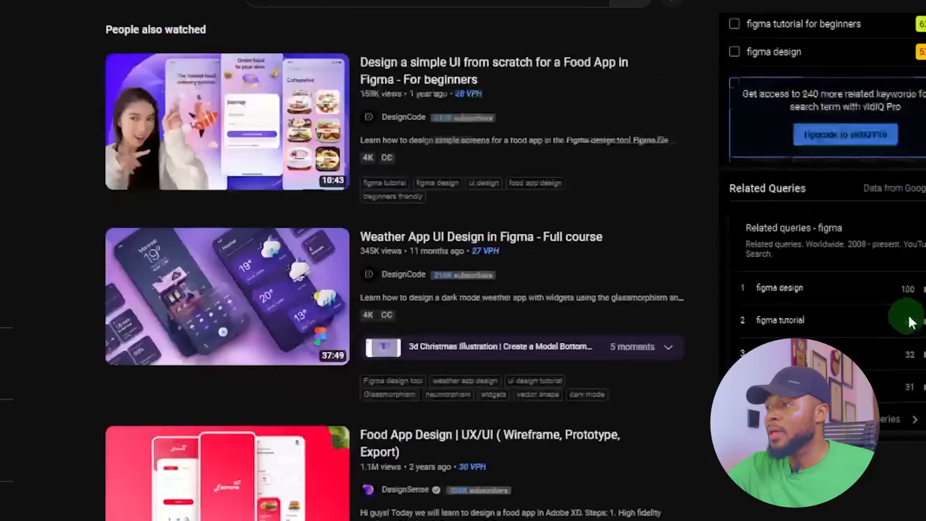
# - Scroll through the People Also Search, Trending Keywords and Related Keywords widgets for figma
pyautogui.scroll(-3)
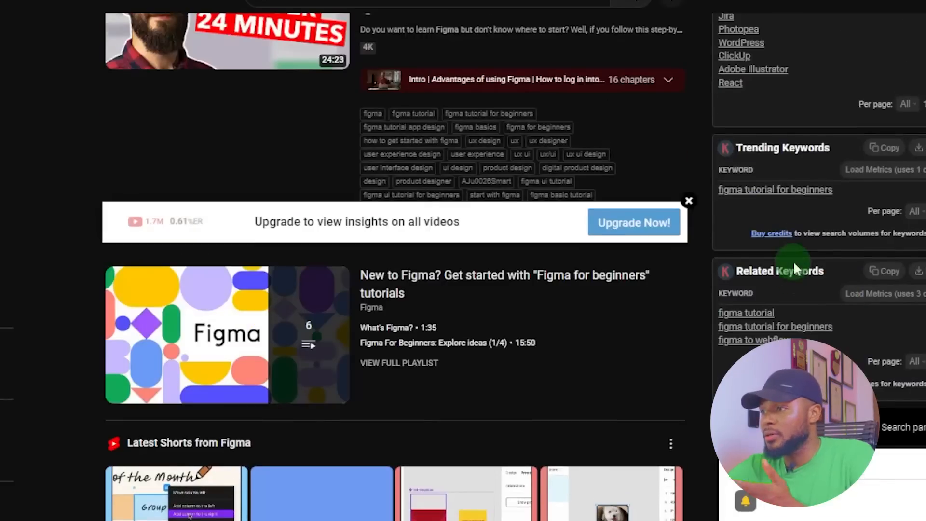
pyautogui.scroll(3)
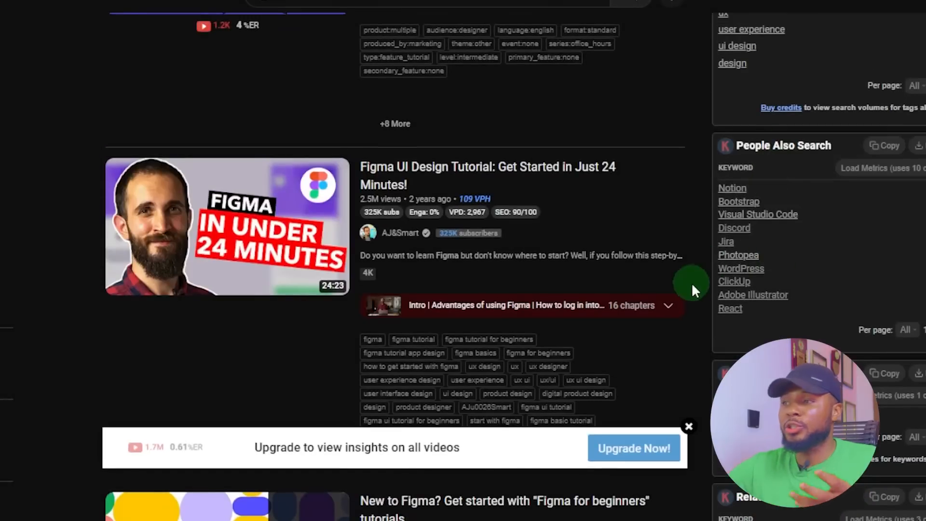
pyautogui.moveTo(901, 285)
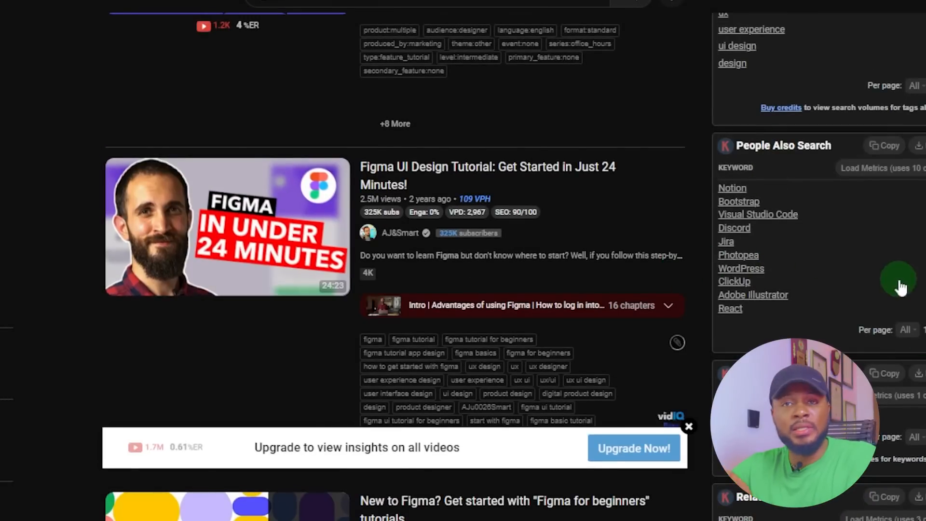